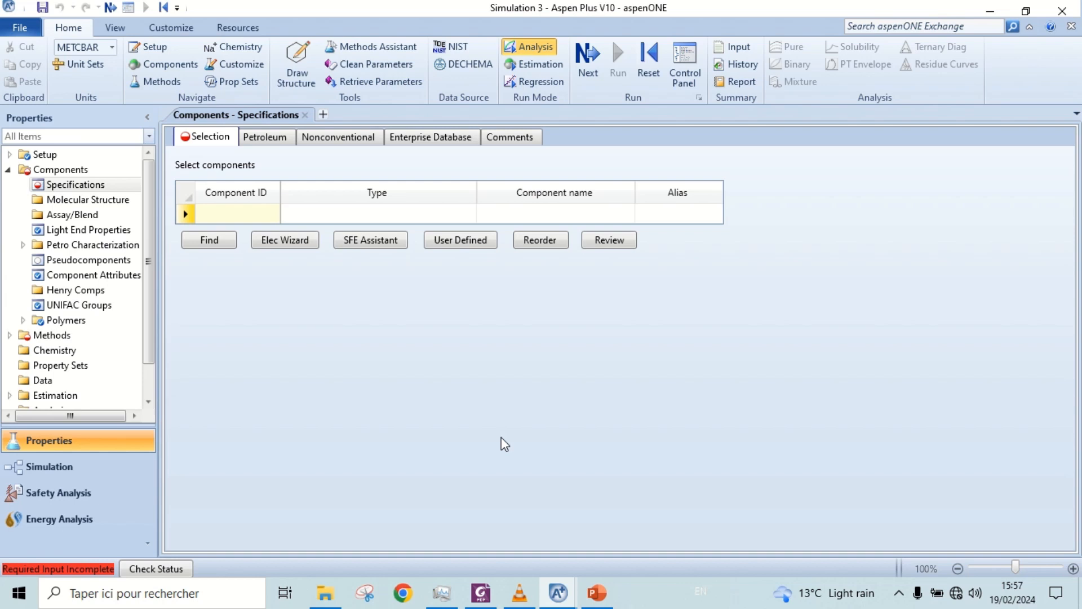
{"action": "mouse_move", "coordinate": [323, 259]}
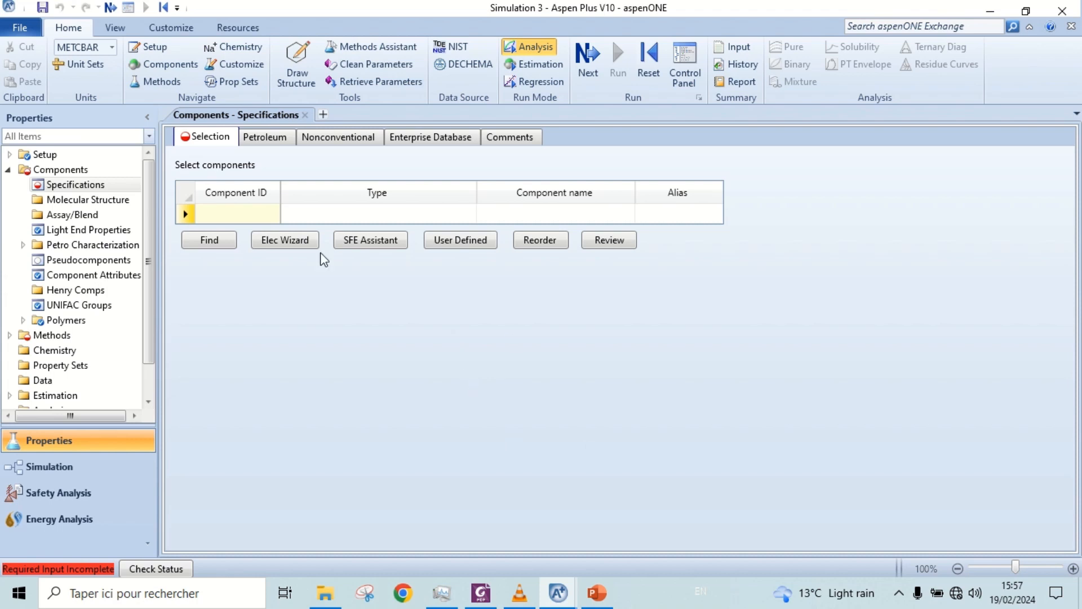
- Enter components N2, O2, CO2, H2O and C8H18, renaming C8H18 to GASOLINE
{"action": "type", "text": "N2"}
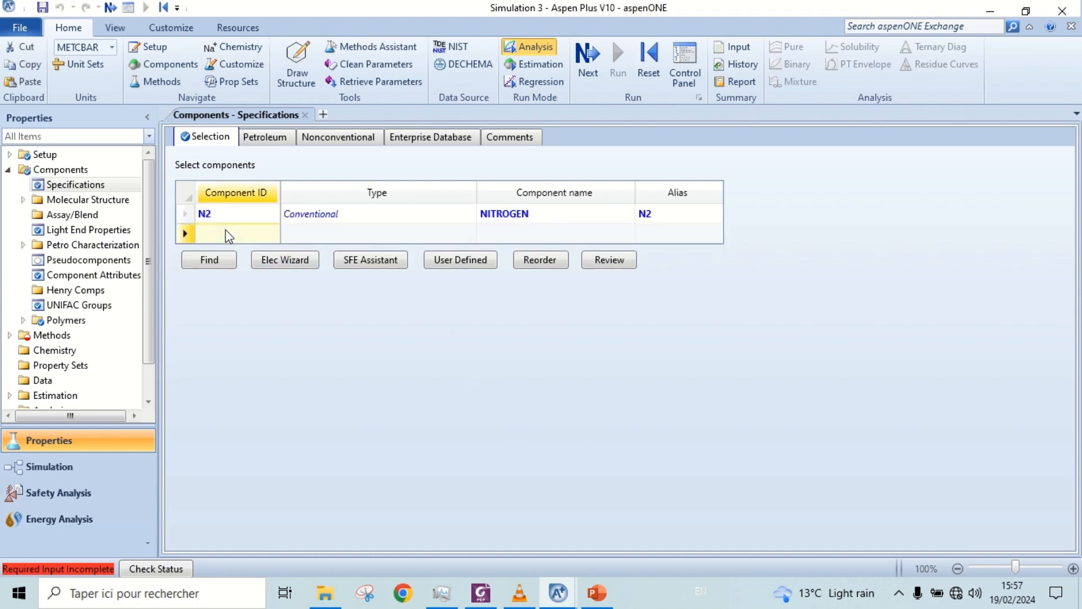
{"action": "type", "text": "O2"}
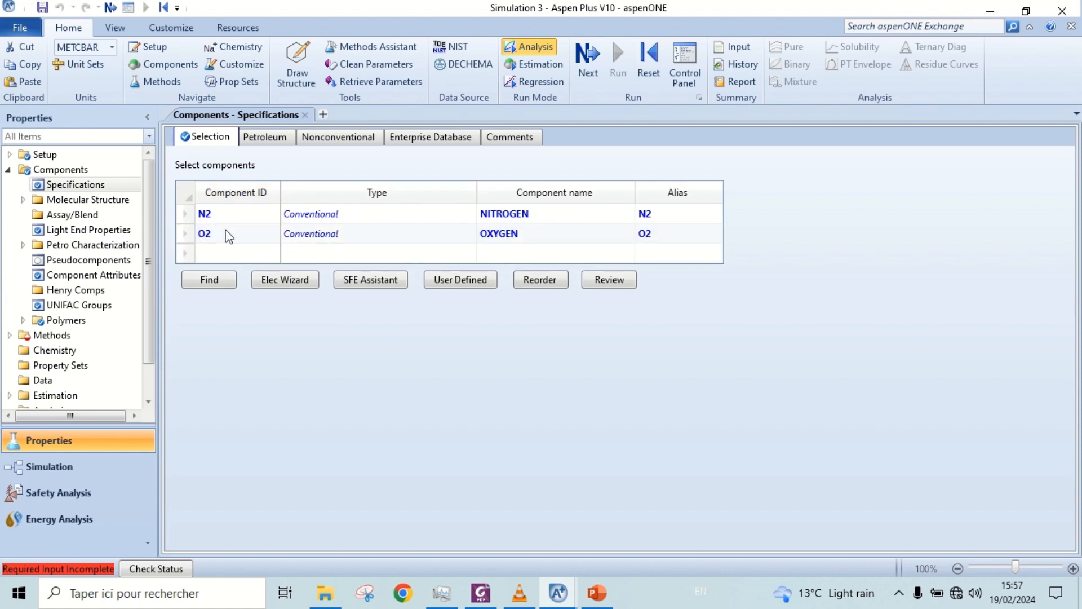
{"action": "type", "text": "CO2"}
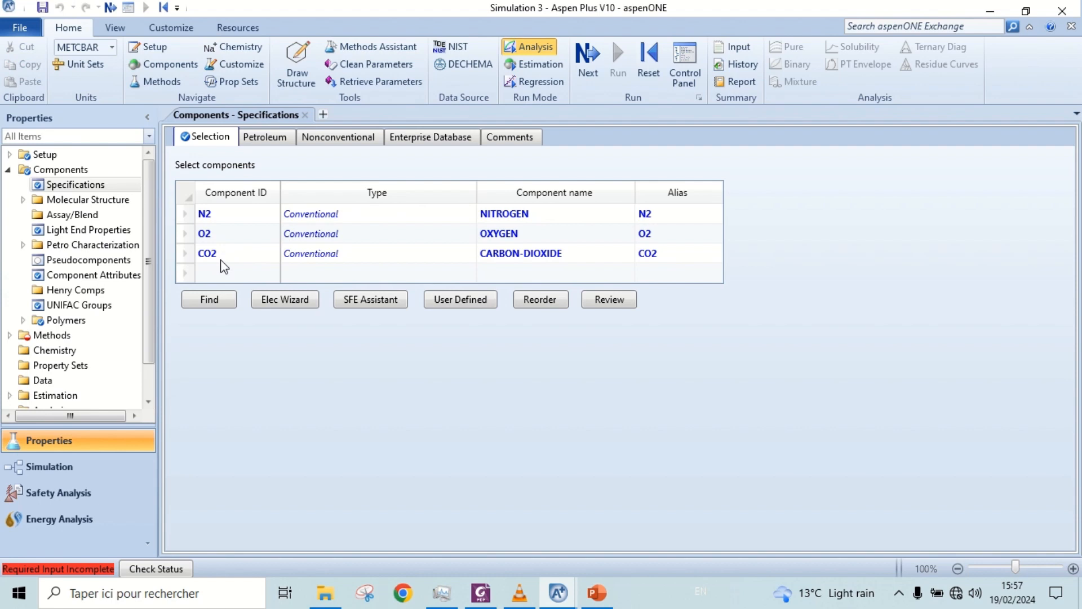
{"action": "type", "text": "H2"}
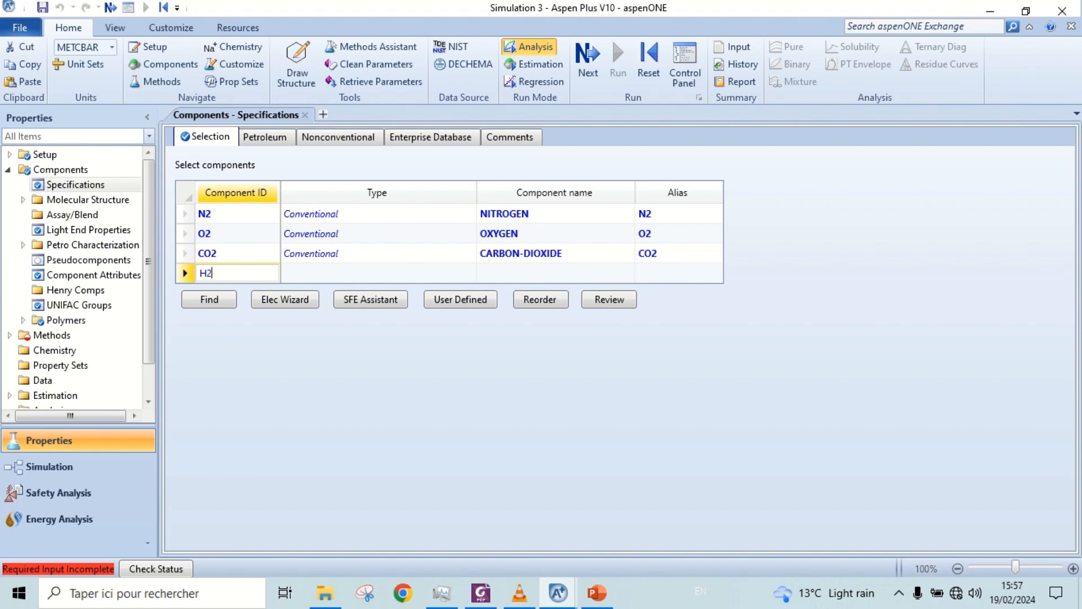
{"action": "type", "text": "O"}
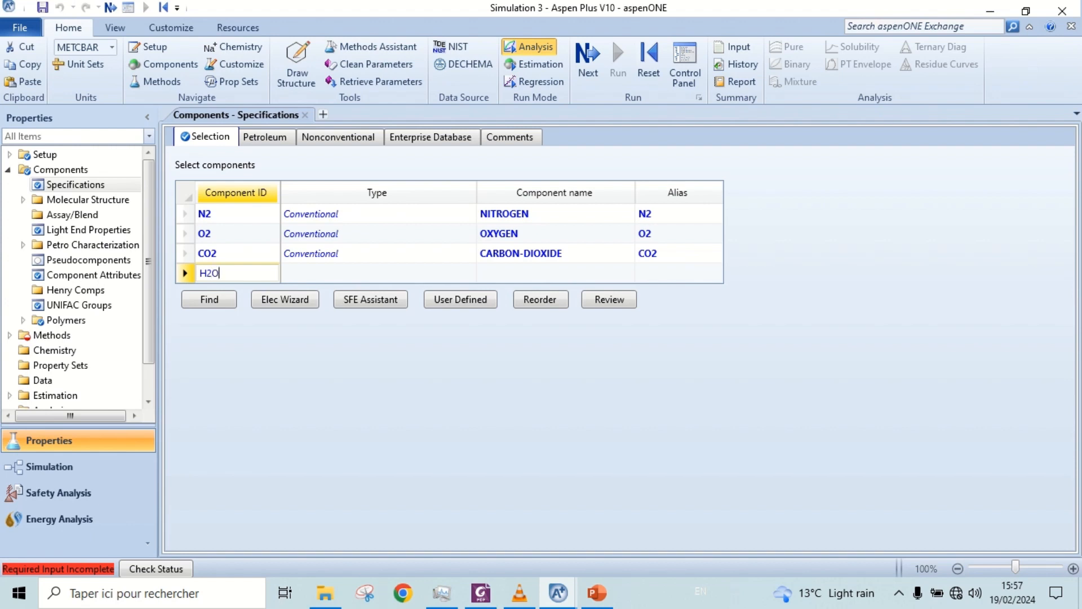
{"action": "key", "text": "Return"}
{"action": "type", "text": "C"}
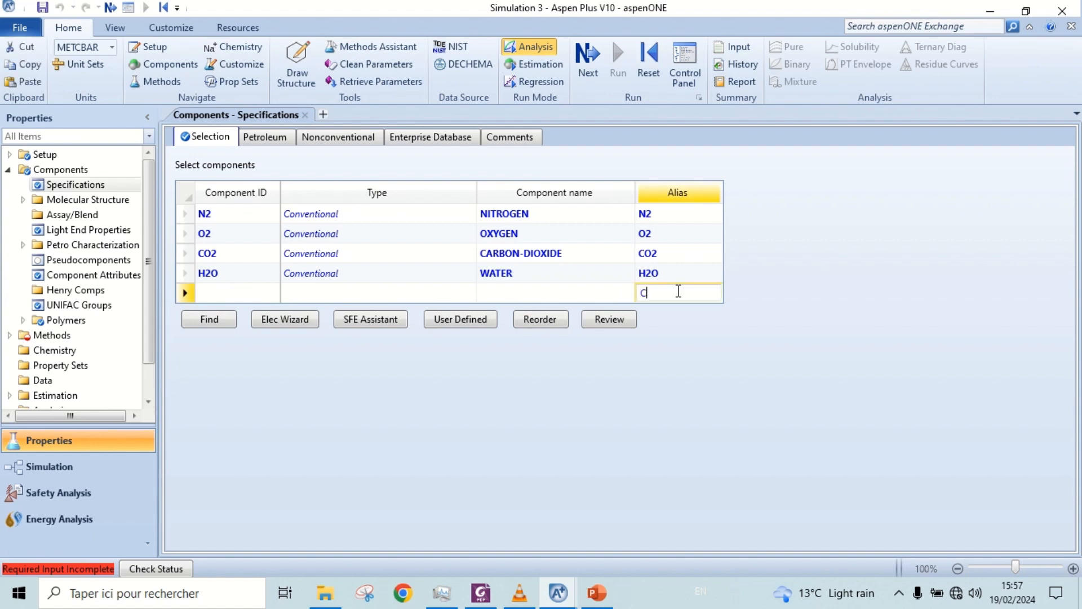
{"action": "type", "text": "8H18"}
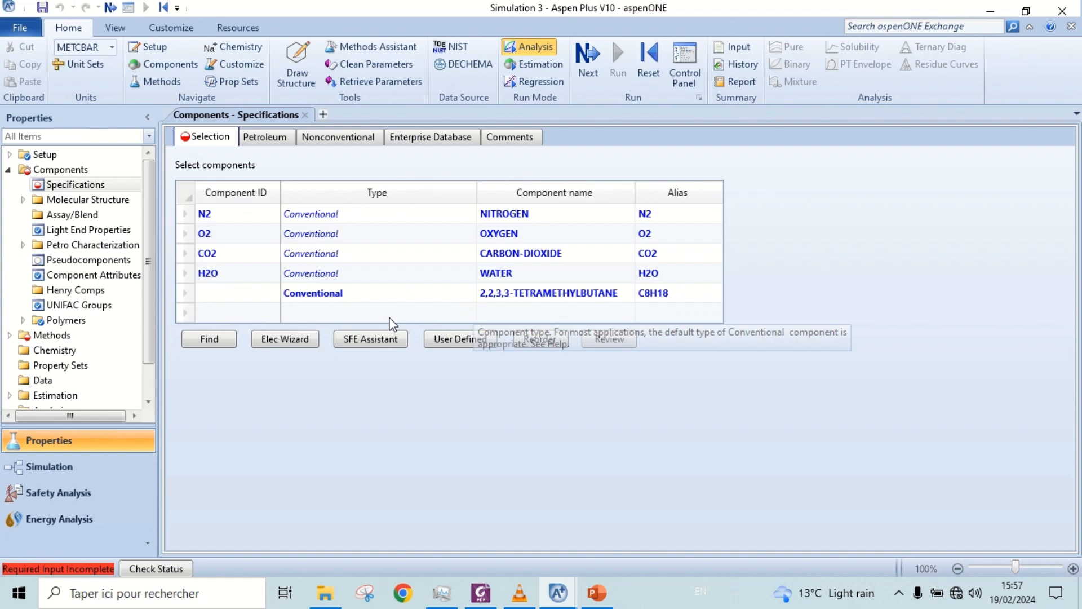
{"action": "type", "text": "GA"}
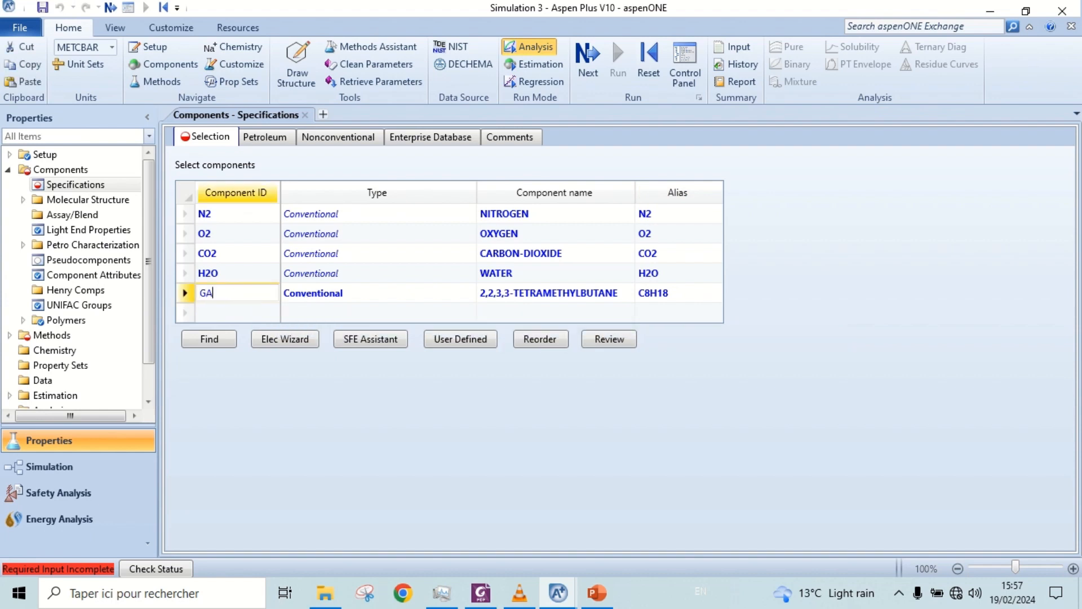
{"action": "type", "text": "SOLINE"}
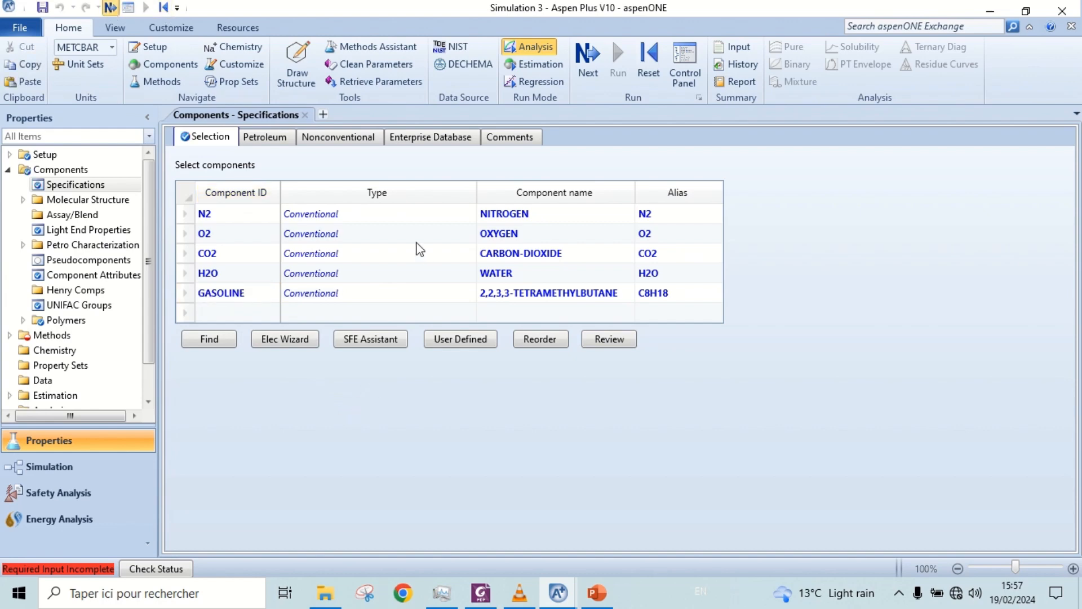
- Set the method filter to ALL and choose the Peng-Robinson base property method
{"action": "left_click", "coordinate": [75, 350]}
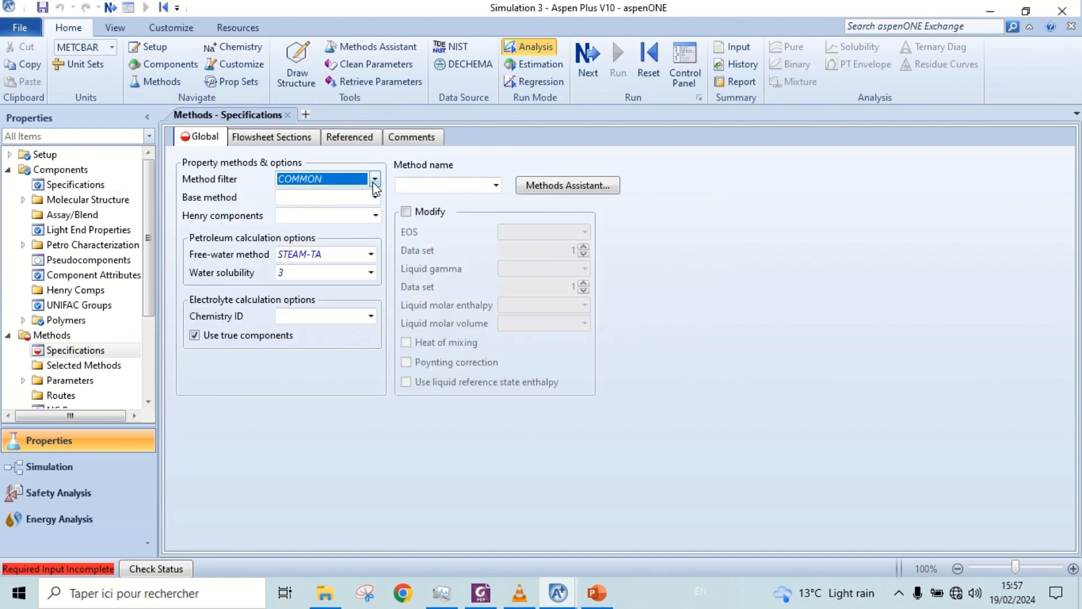
{"action": "left_click", "coordinate": [376, 179]}
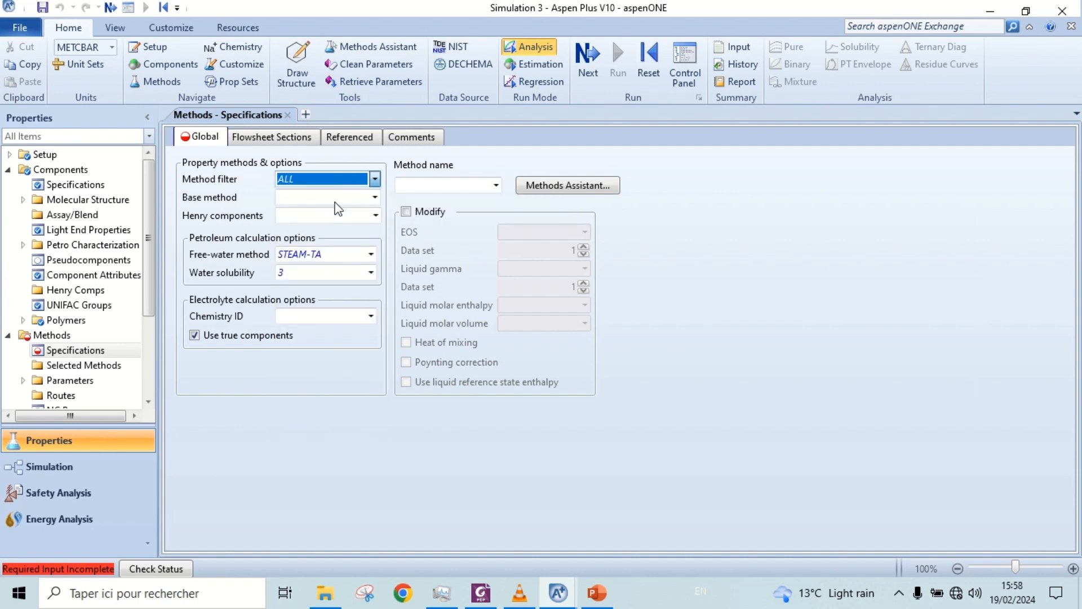
{"action": "left_click", "coordinate": [374, 197]}
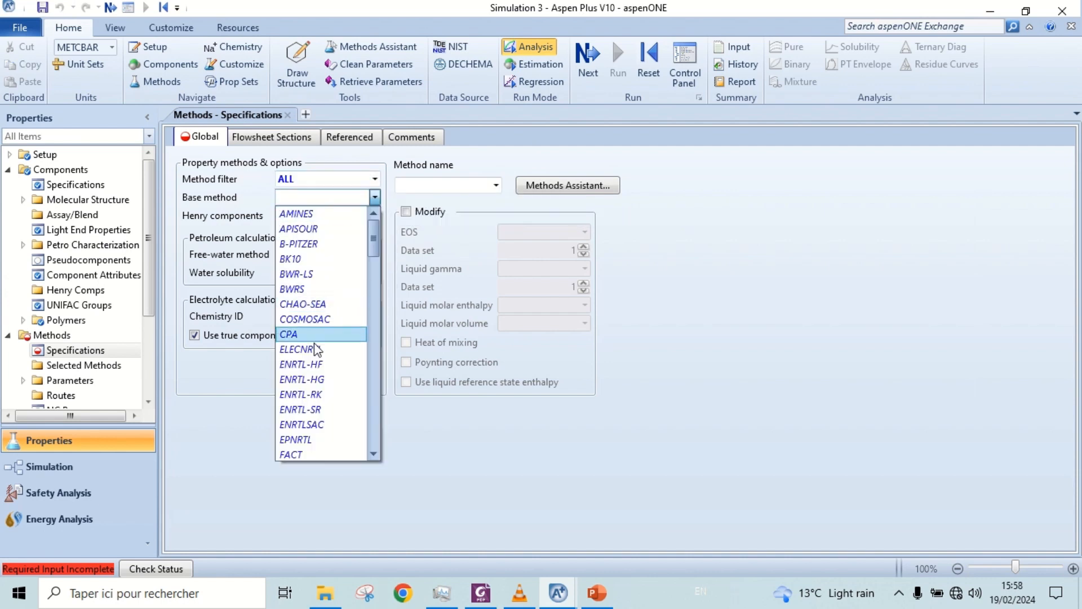
{"action": "scroll", "scroll_direction": "down", "scroll_amount": 3}
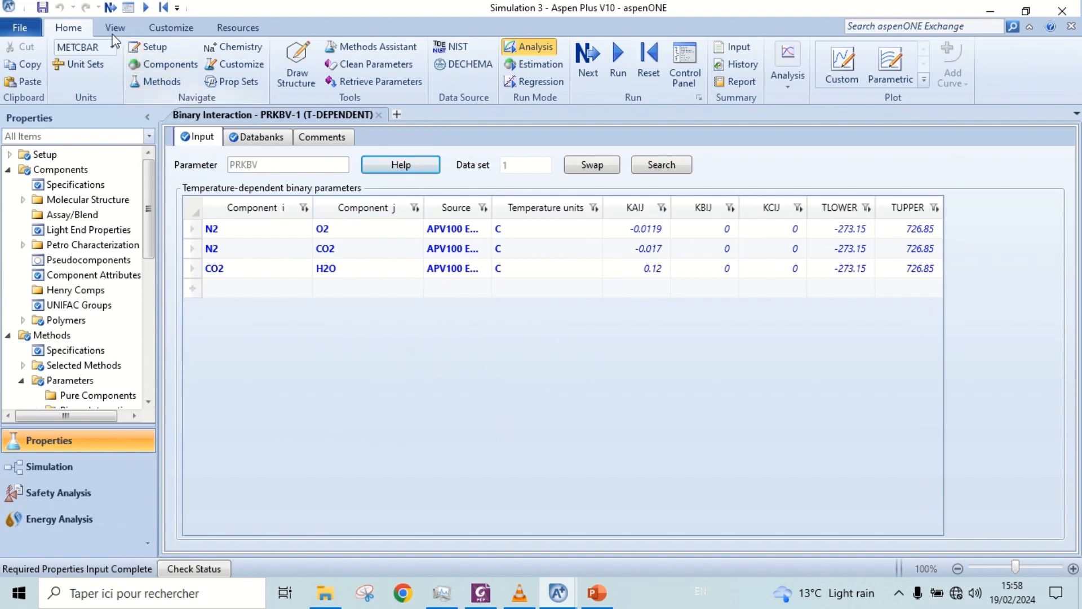
- Choose 'Go to Simulation environment' in Properties Input Complete and confirm
{"action": "left_click", "coordinate": [587, 61]}
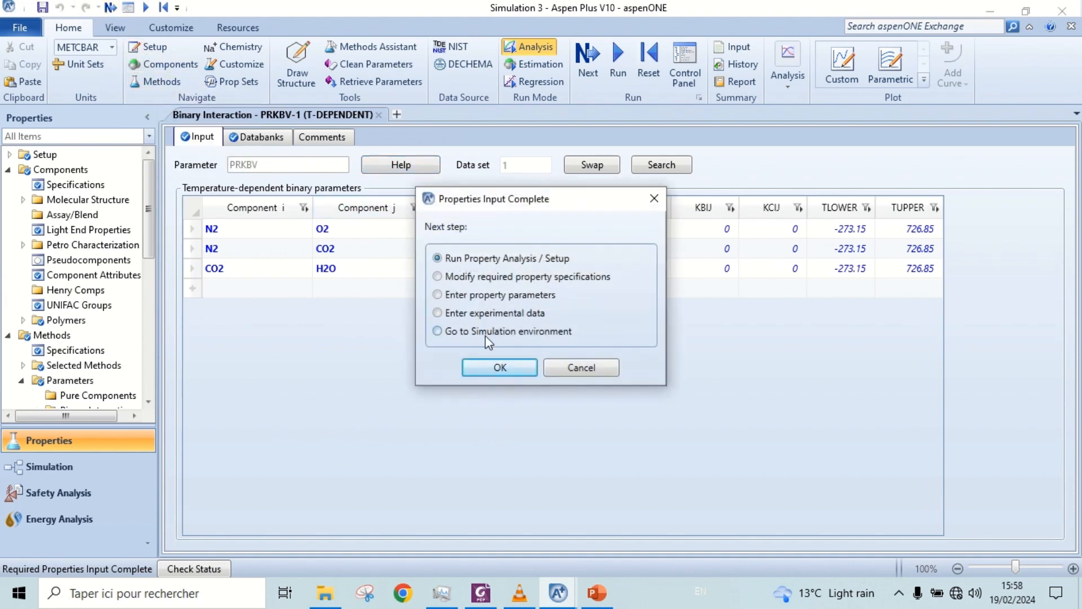
{"action": "left_click", "coordinate": [499, 367]}
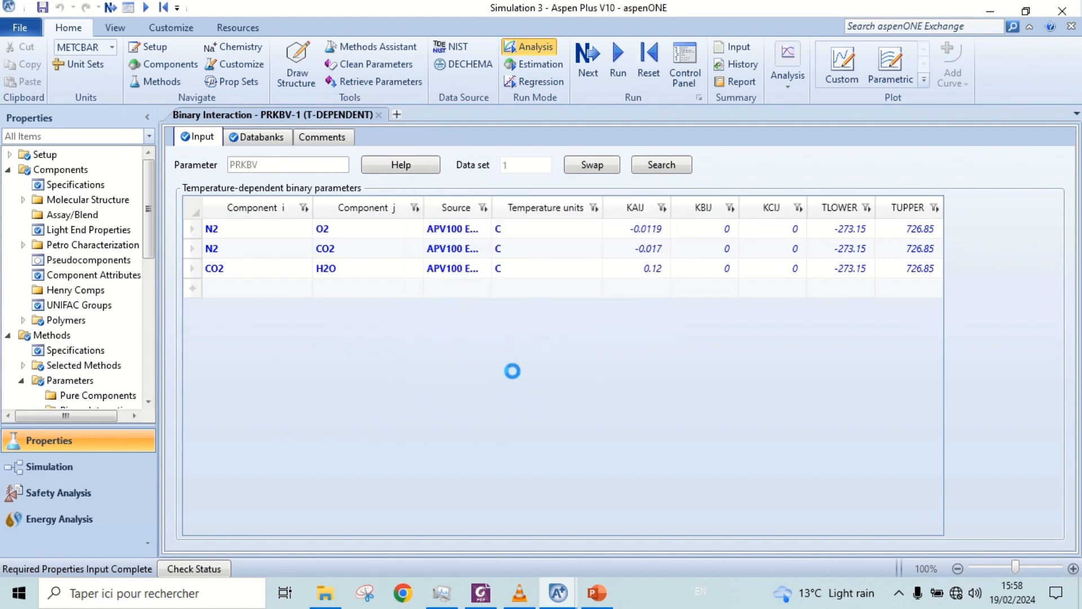
{"action": "left_click", "coordinate": [48, 466]}
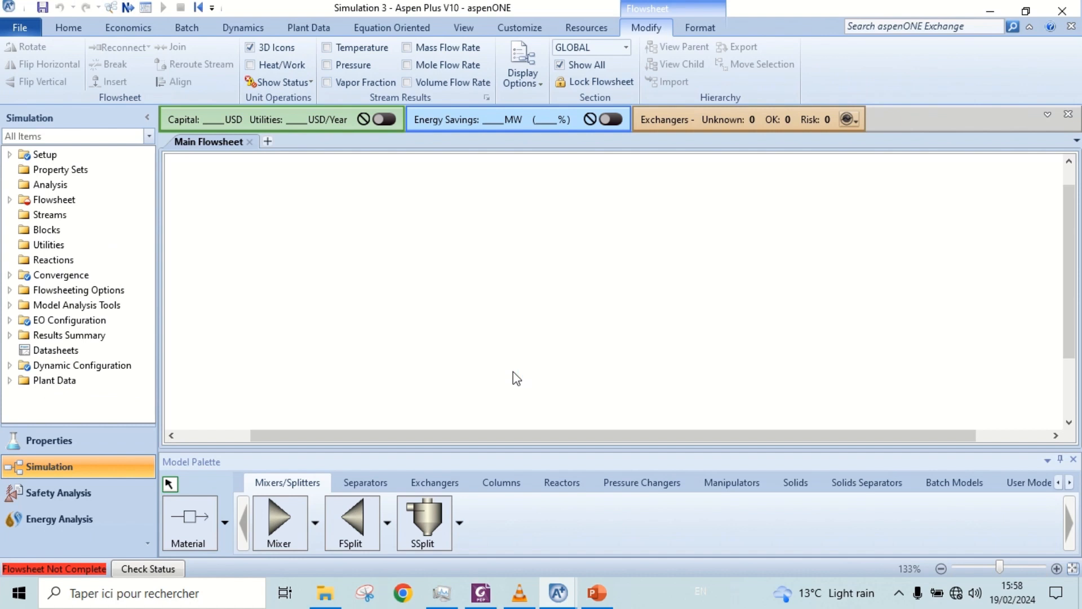
{"action": "mouse_move", "coordinate": [562, 490]}
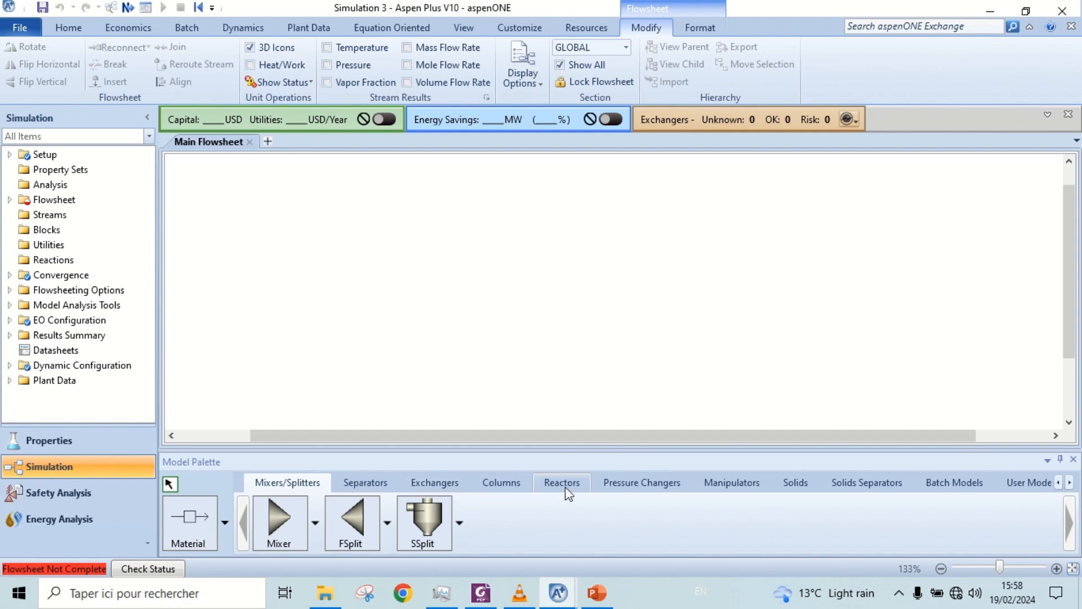
- Place RStoic reactor B1 and Compr block B2, then close the Model Palette
{"action": "left_click", "coordinate": [562, 482]}
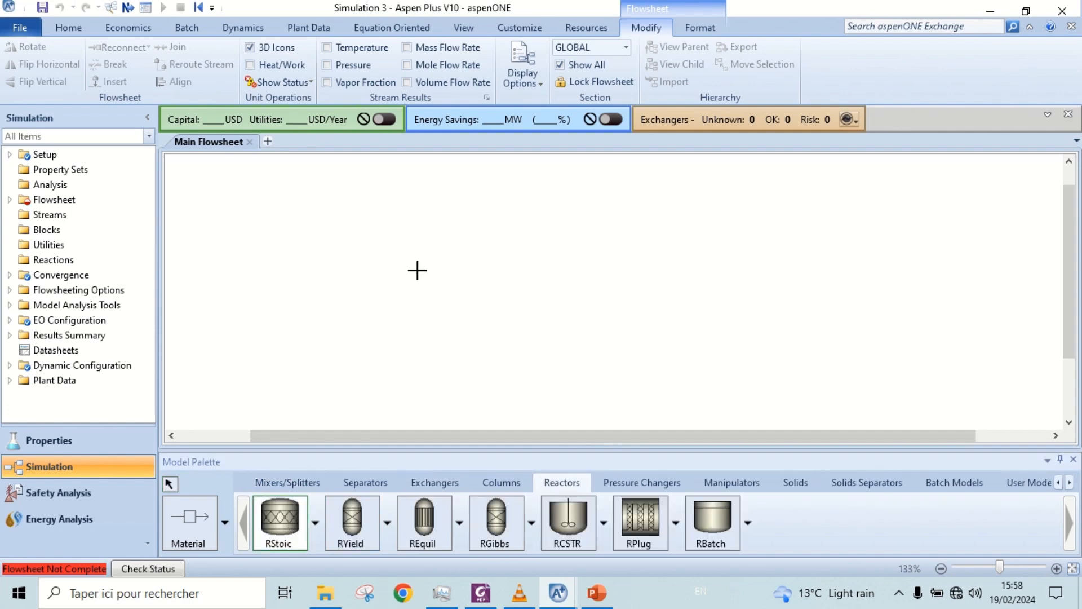
{"action": "left_click", "coordinate": [416, 270]}
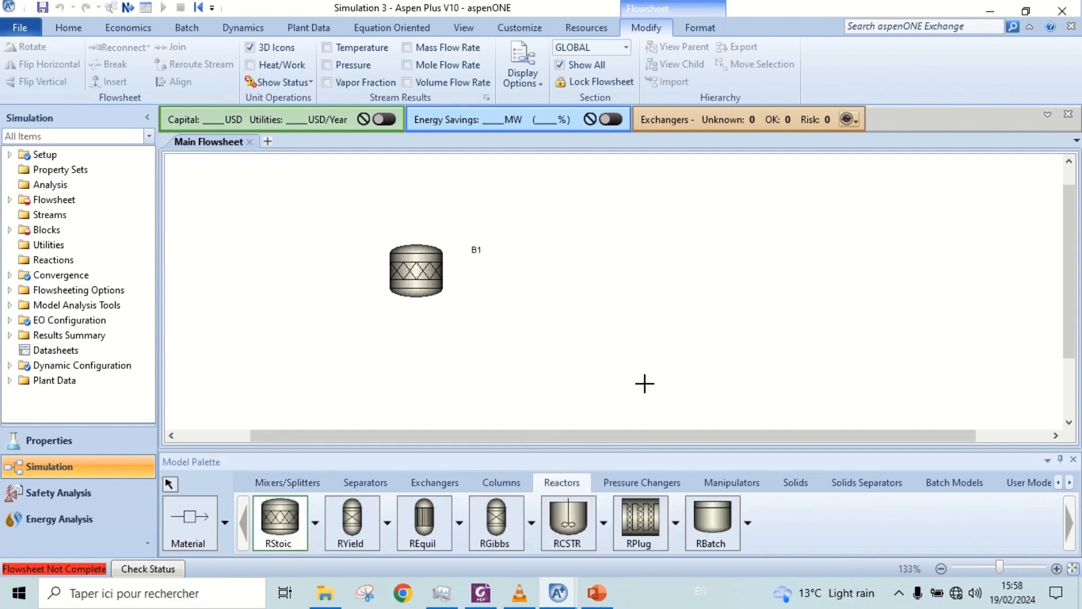
{"action": "left_click", "coordinate": [641, 482]}
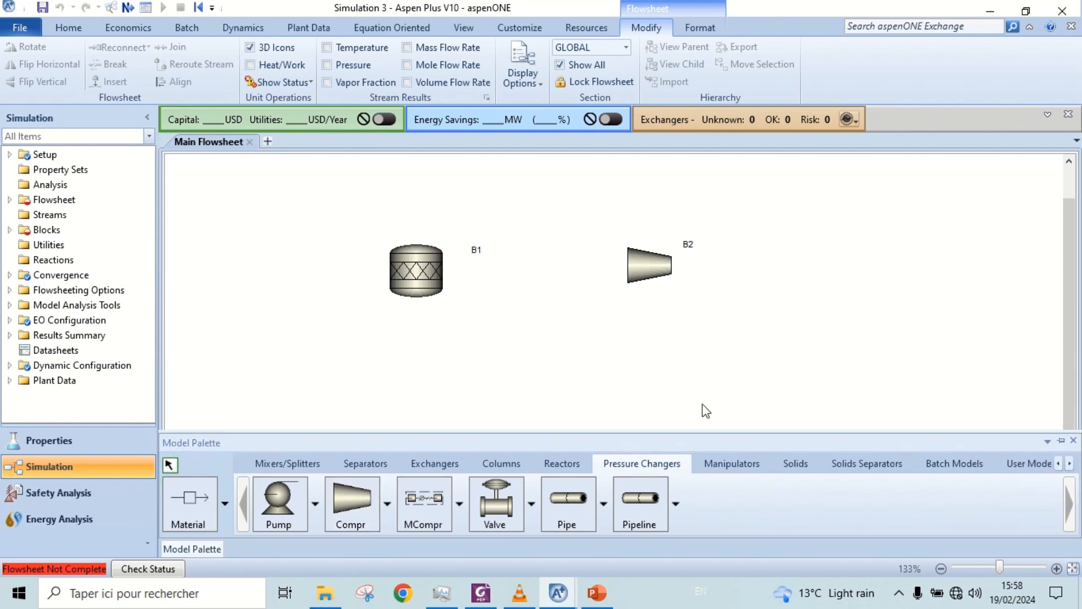
{"action": "left_click", "coordinate": [1073, 442]}
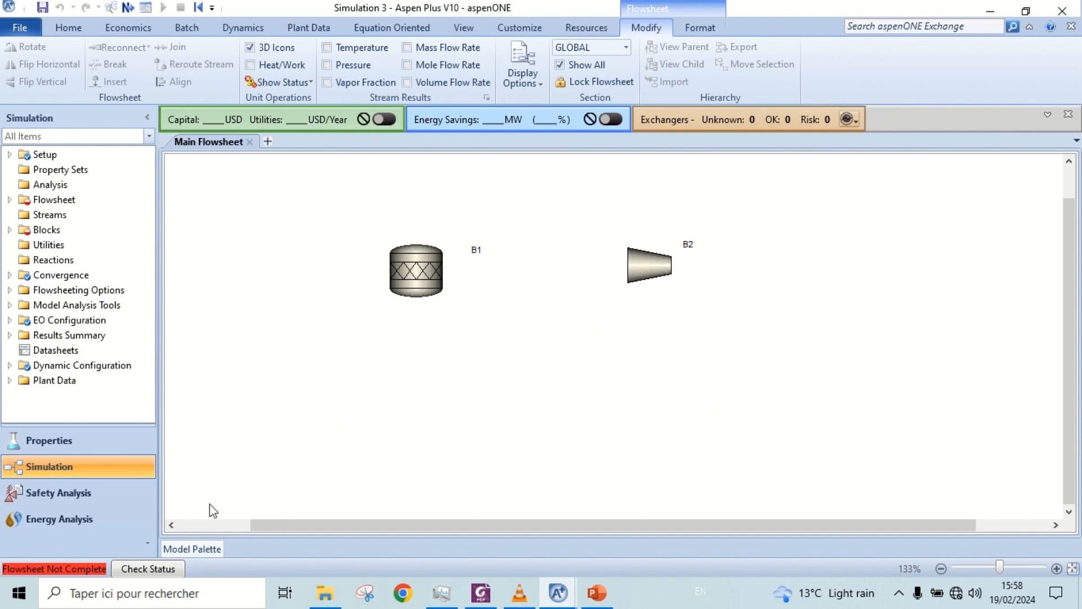
{"action": "mouse_move", "coordinate": [403, 546]}
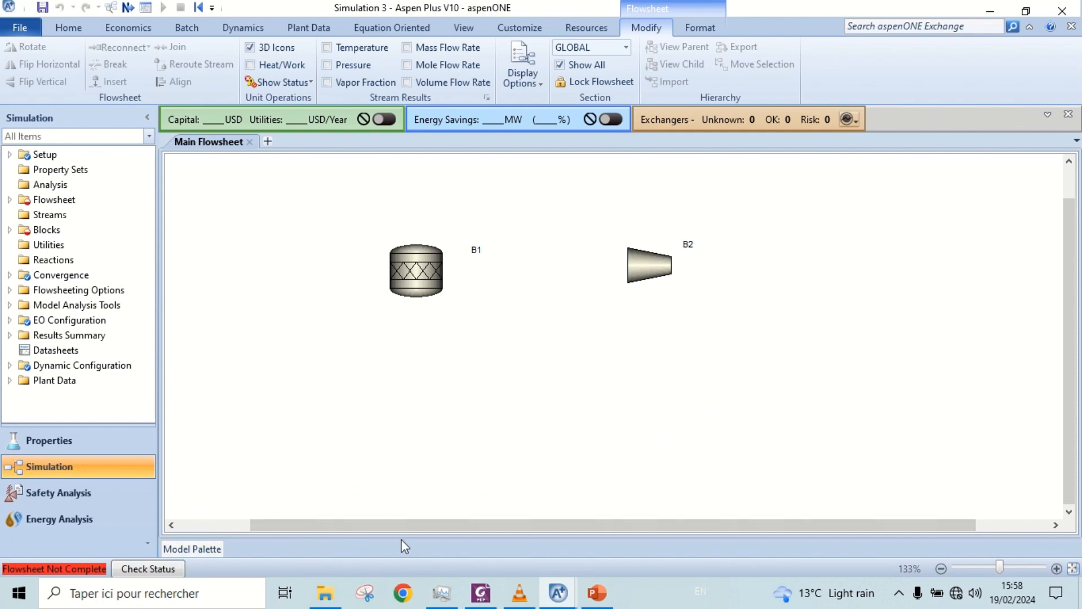
{"action": "left_click", "coordinate": [191, 548]}
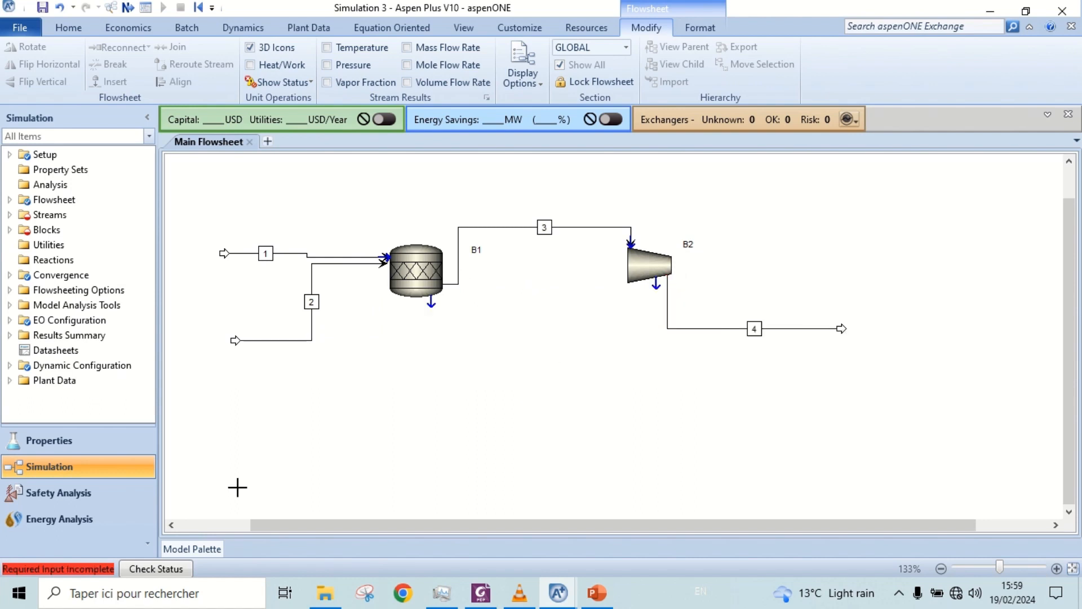
- Connect feeds 1 and 2, stream 3, outlet 4 and work stream W to B1 and B2
{"action": "left_click", "coordinate": [191, 548]}
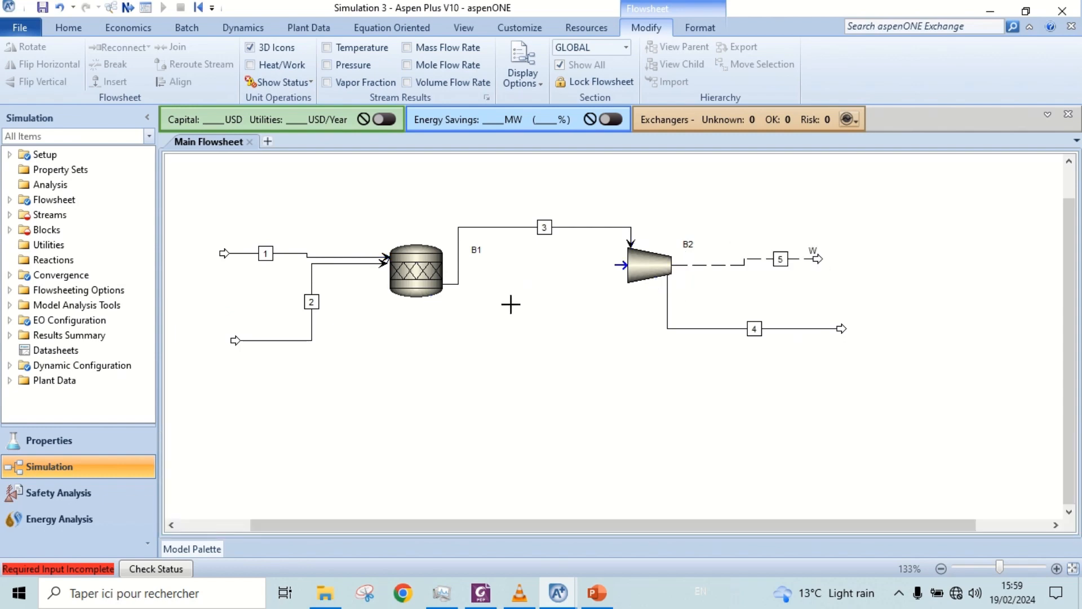
- Rename streams 1, 2 and 3 to AIR, GAS and PROD
{"action": "left_click", "coordinate": [265, 253]}
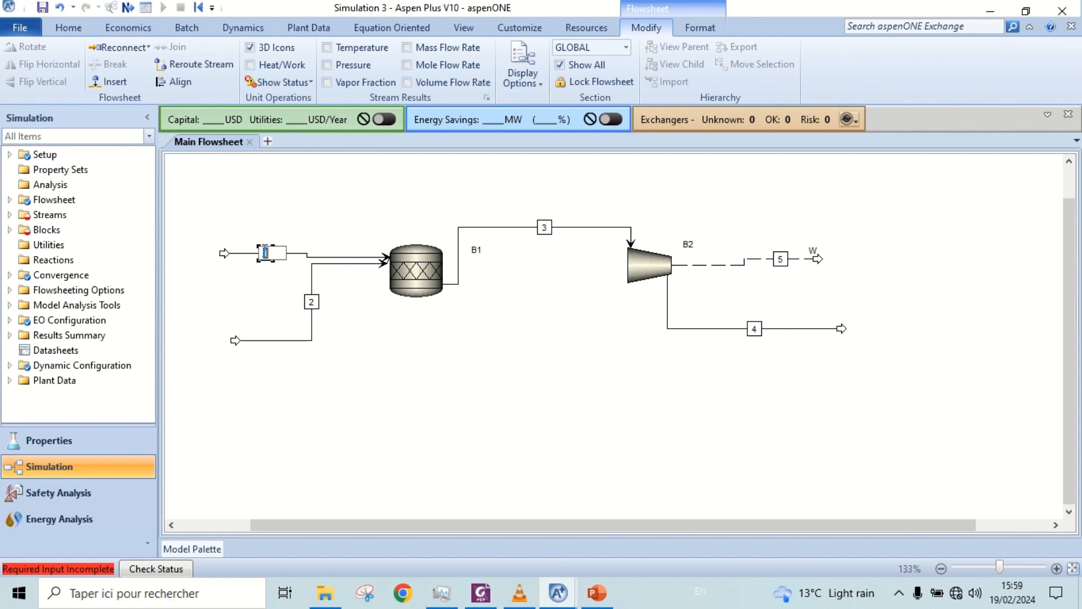
{"action": "type", "text": "AIR"}
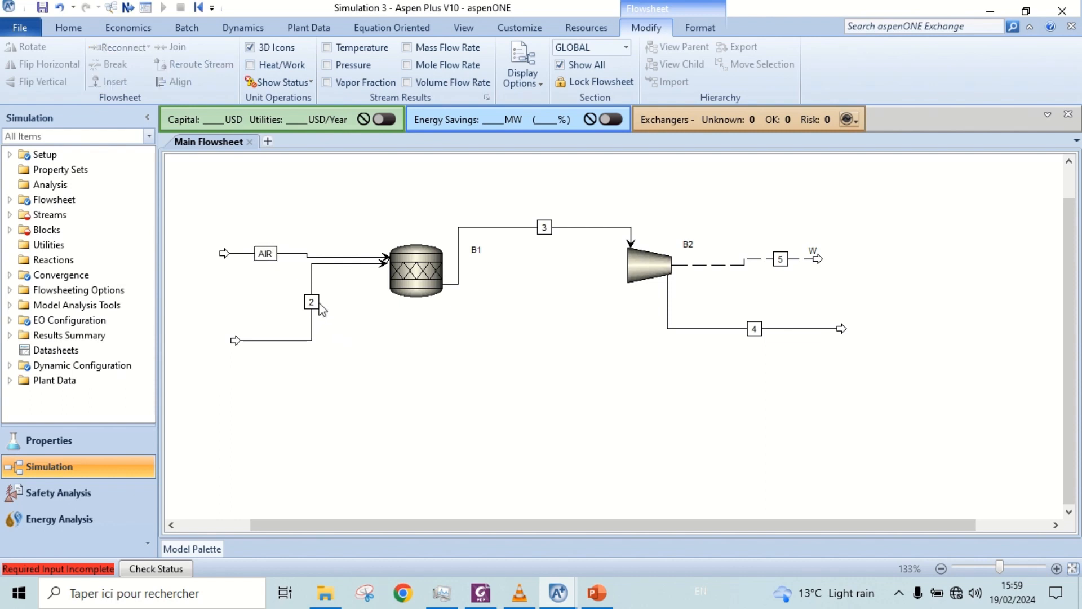
{"action": "left_click", "coordinate": [312, 302]}
{"action": "type", "text": "GAS"}
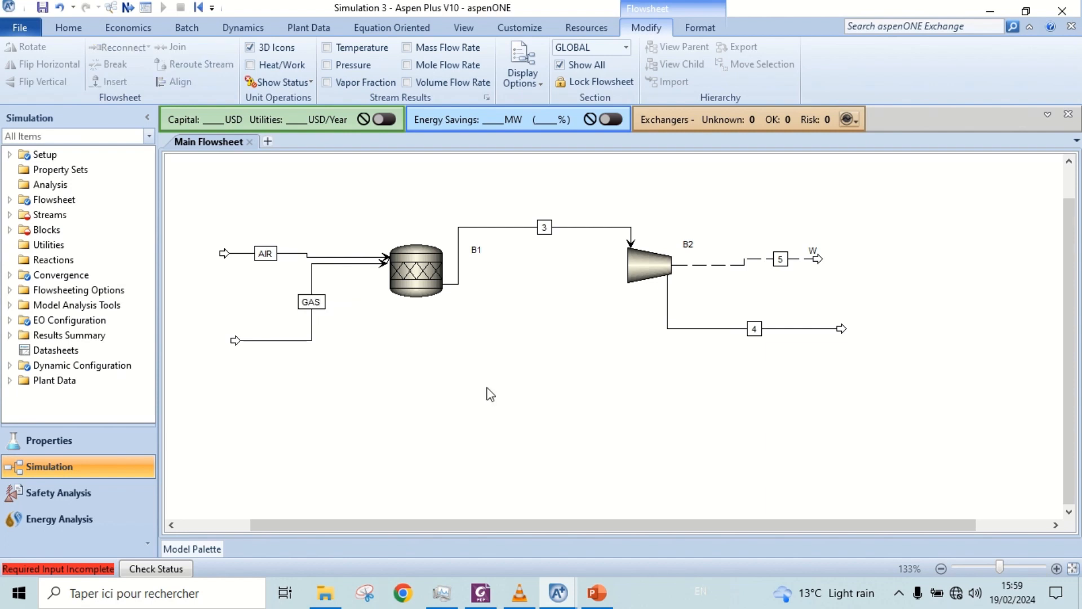
{"action": "left_click", "coordinate": [544, 227]}
{"action": "type", "text": "PROD"}
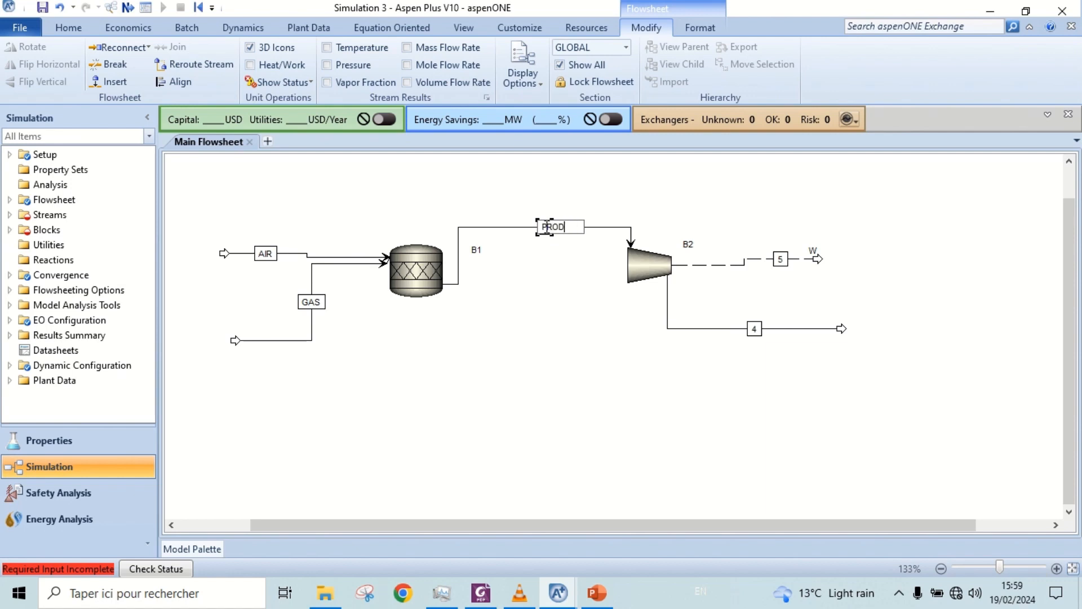
{"action": "left_click", "coordinate": [597, 326]}
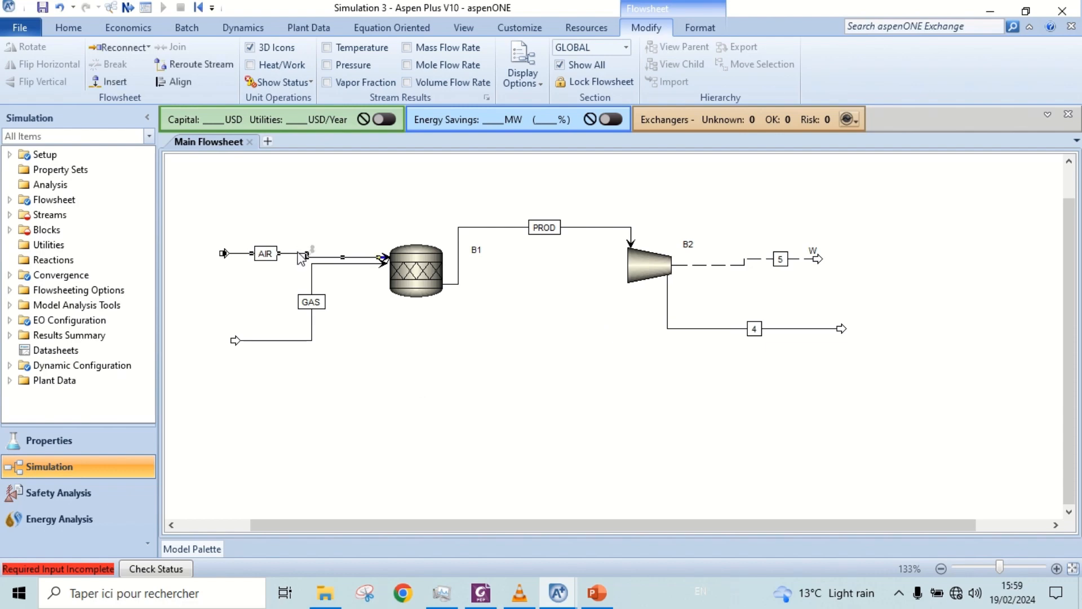
- Specify AIR at 459 C, 20 bar, 3 kmol/hr with mole fractions 0.79 N2, 0.21 O2
{"action": "double_click", "coordinate": [265, 253]}
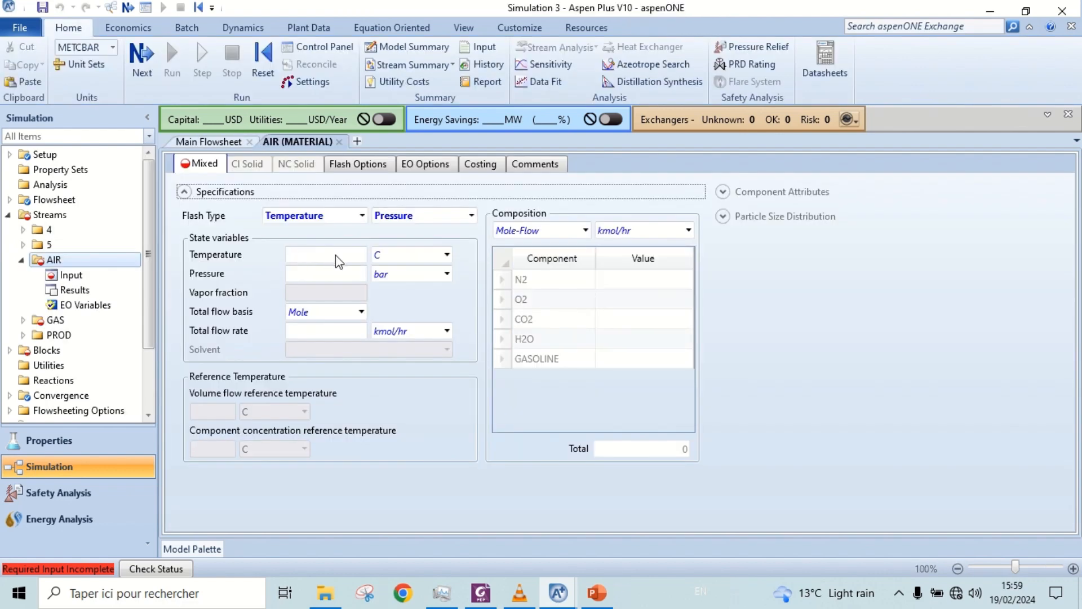
{"action": "type", "text": "459"}
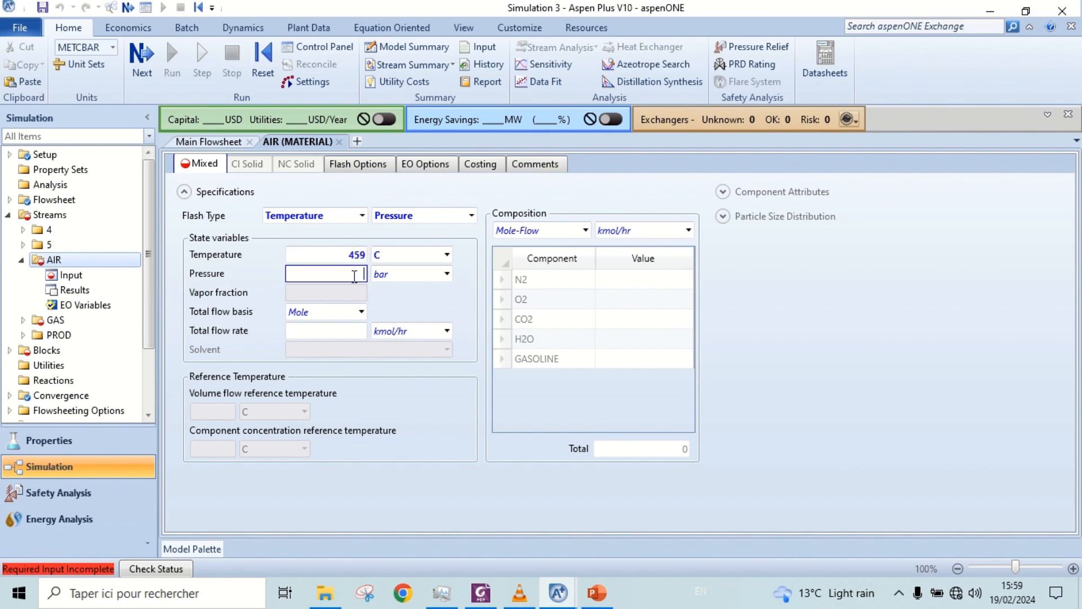
{"action": "type", "text": "20"}
{"action": "left_click", "coordinate": [325, 330]}
{"action": "type", "text": "3"}
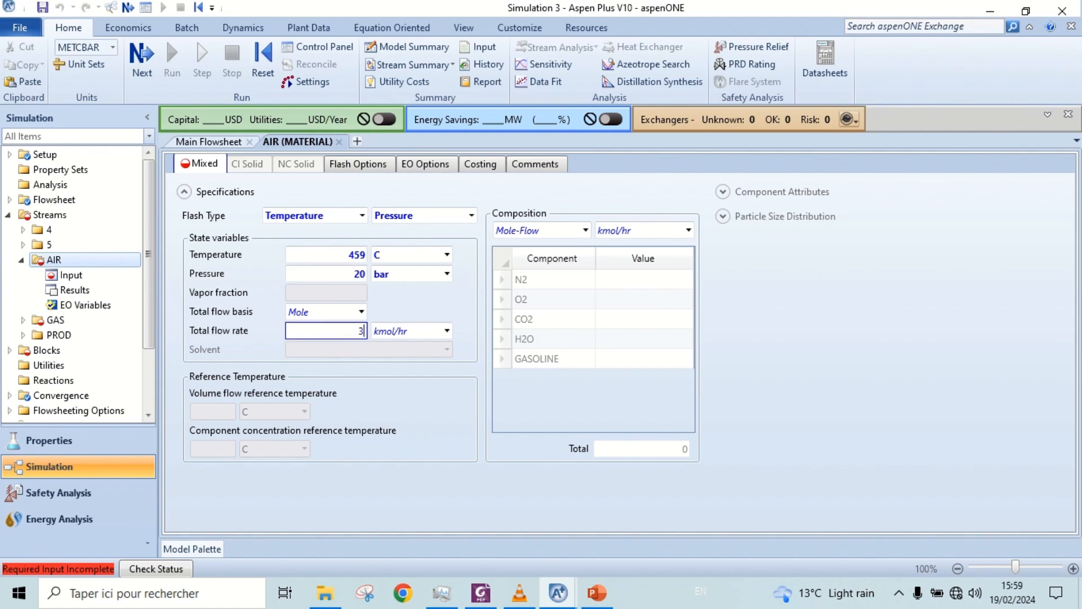
{"action": "left_click", "coordinate": [584, 230]}
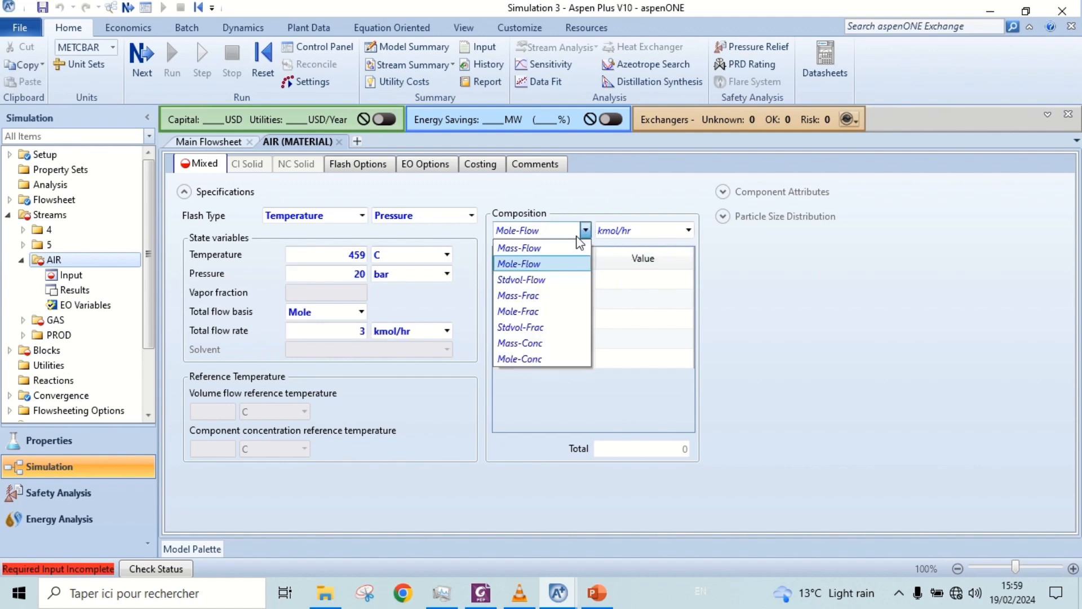
{"action": "left_click", "coordinate": [518, 311]}
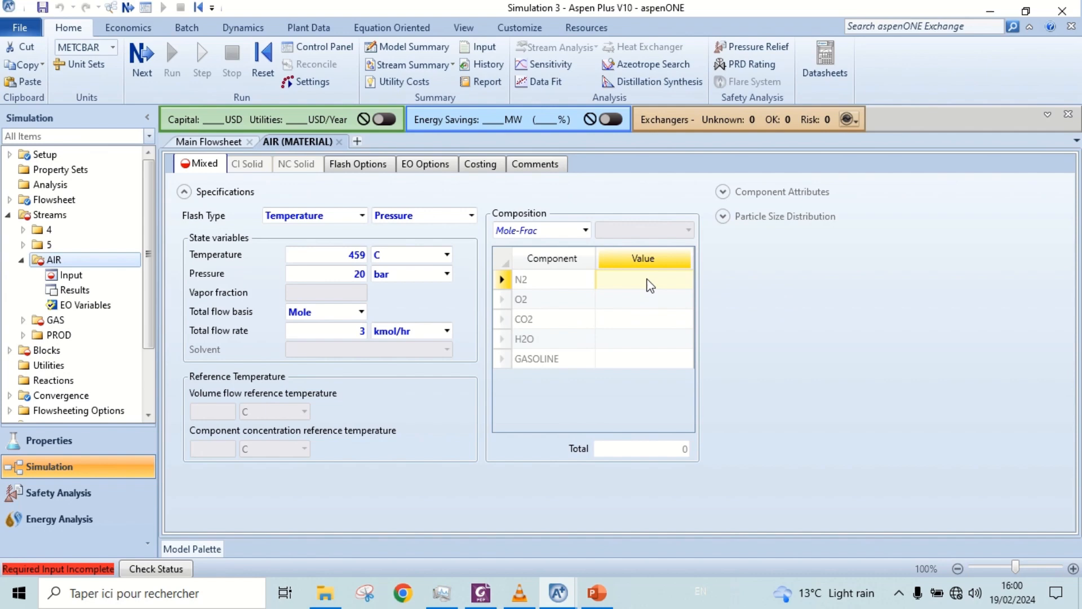
{"action": "type", "text": "0.79"}
{"action": "left_click", "coordinate": [644, 299]}
{"action": "type", "text": "0.21"}
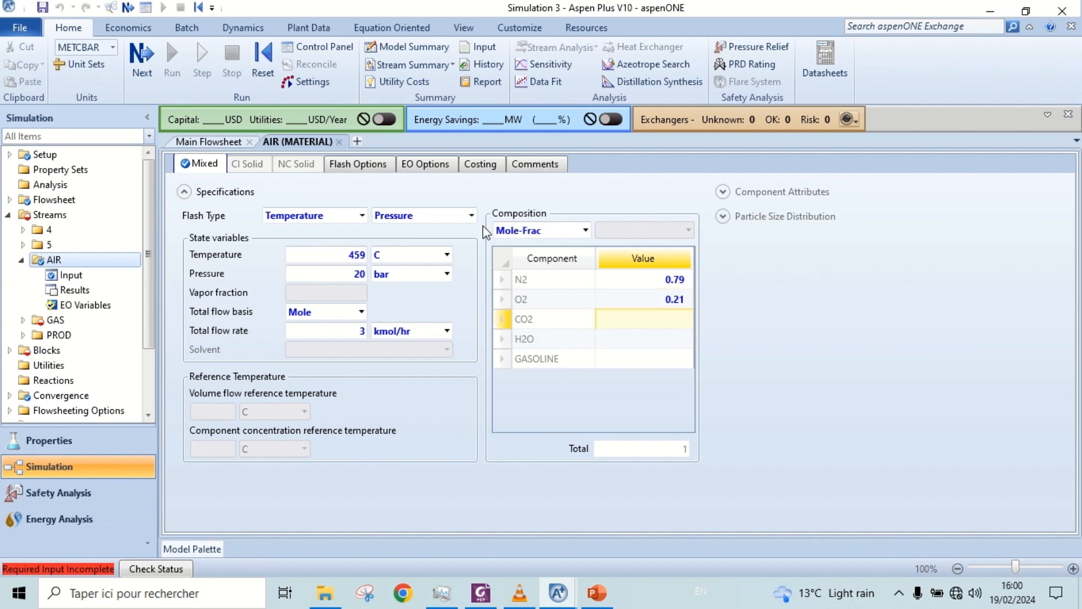
{"action": "left_click", "coordinate": [209, 142]}
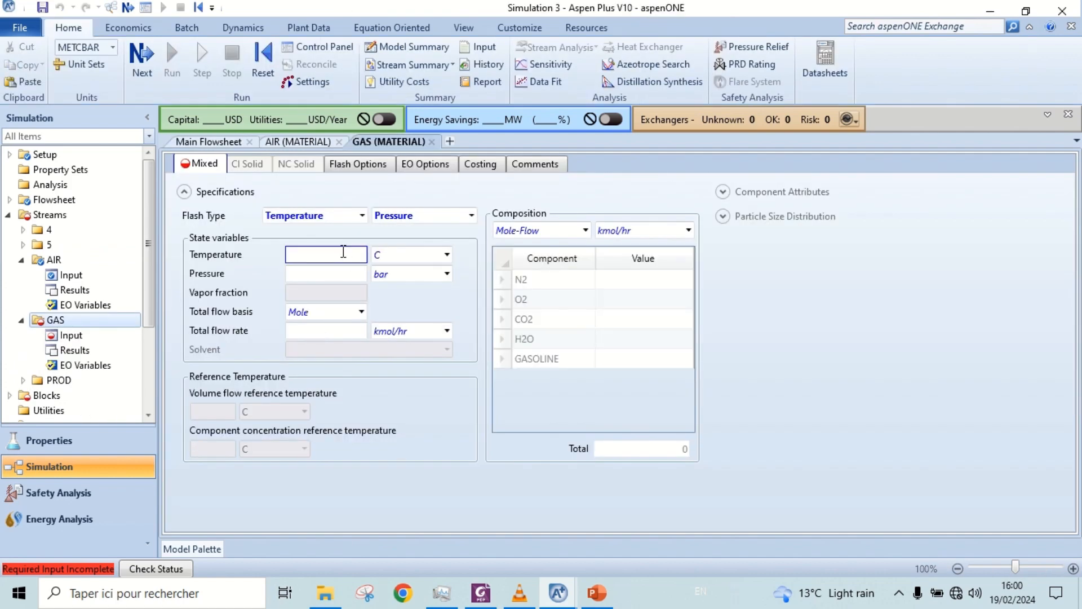
- Specify GAS as pure GASOLINE at 459 C, 20 bar, standard-volume flow 7.56 l/hr
{"action": "type", "text": "459"}
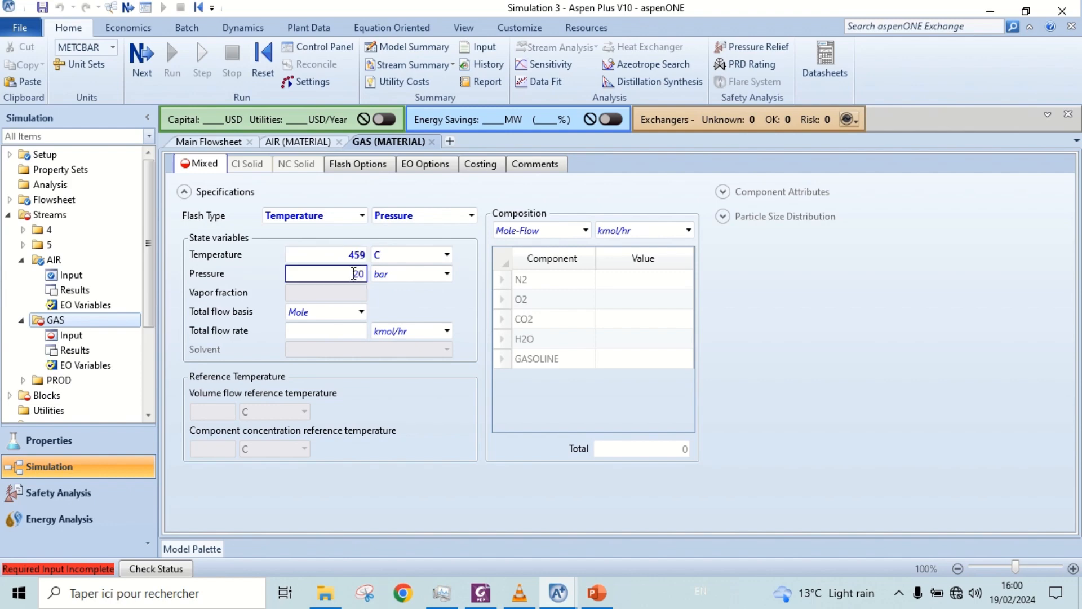
{"action": "left_click", "coordinate": [361, 311]}
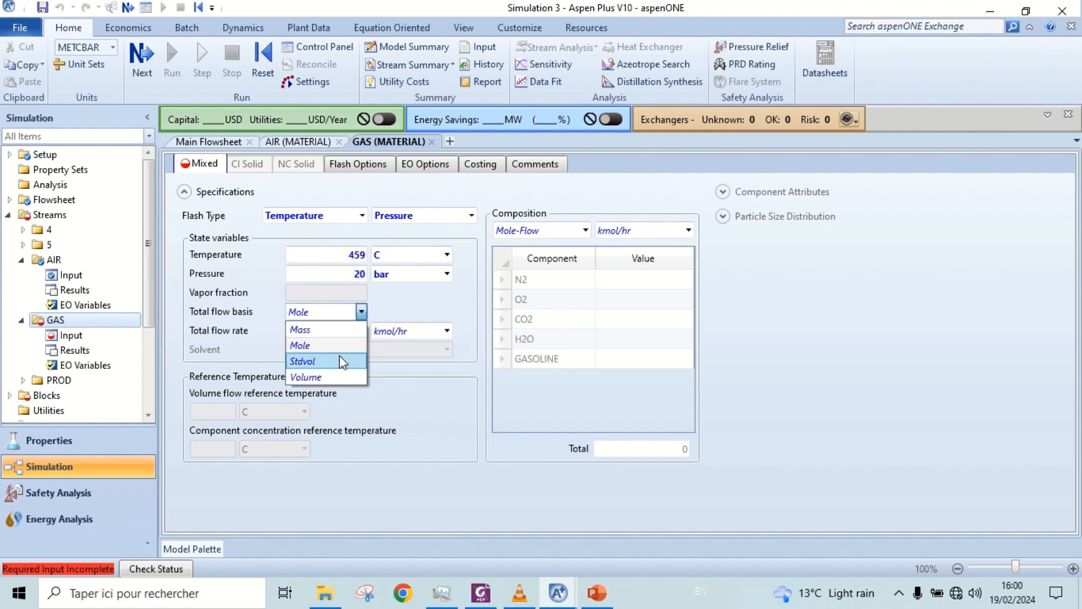
{"action": "left_click", "coordinate": [302, 360]}
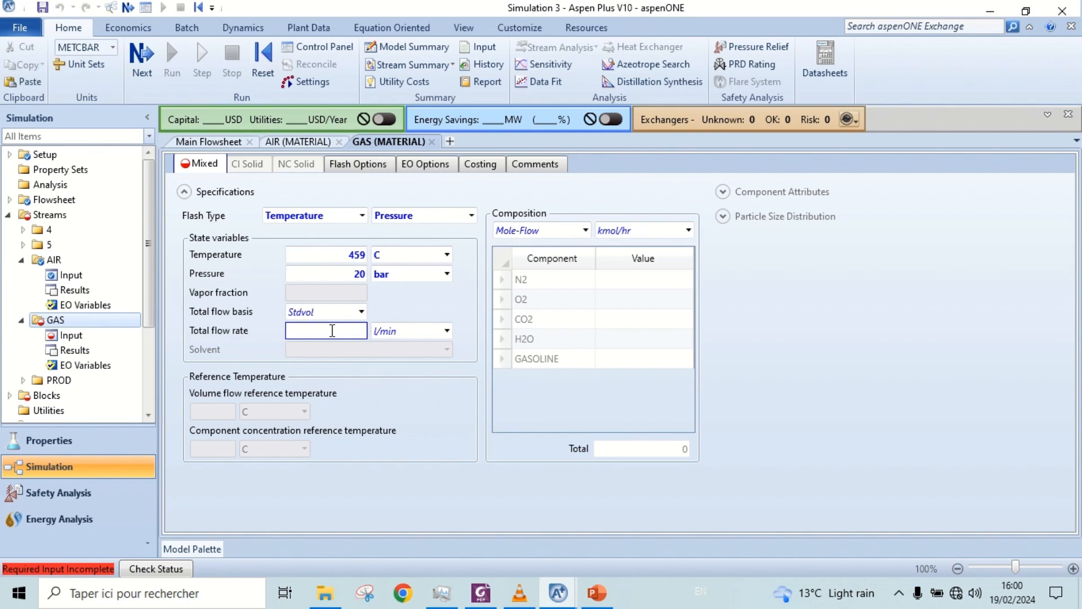
{"action": "type", "text": "7.56"}
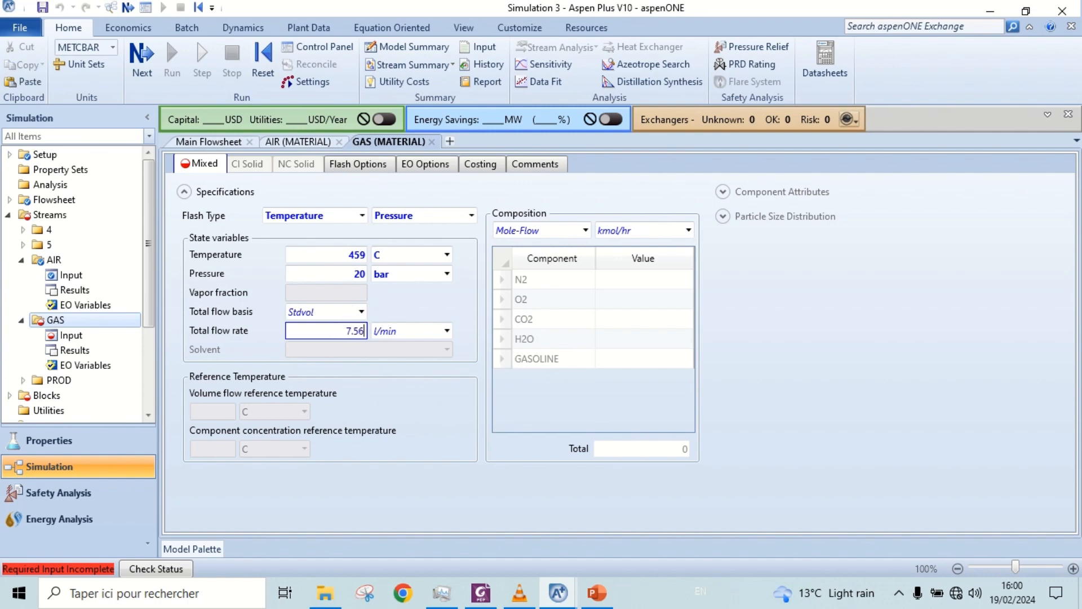
{"action": "left_click", "coordinate": [447, 330]}
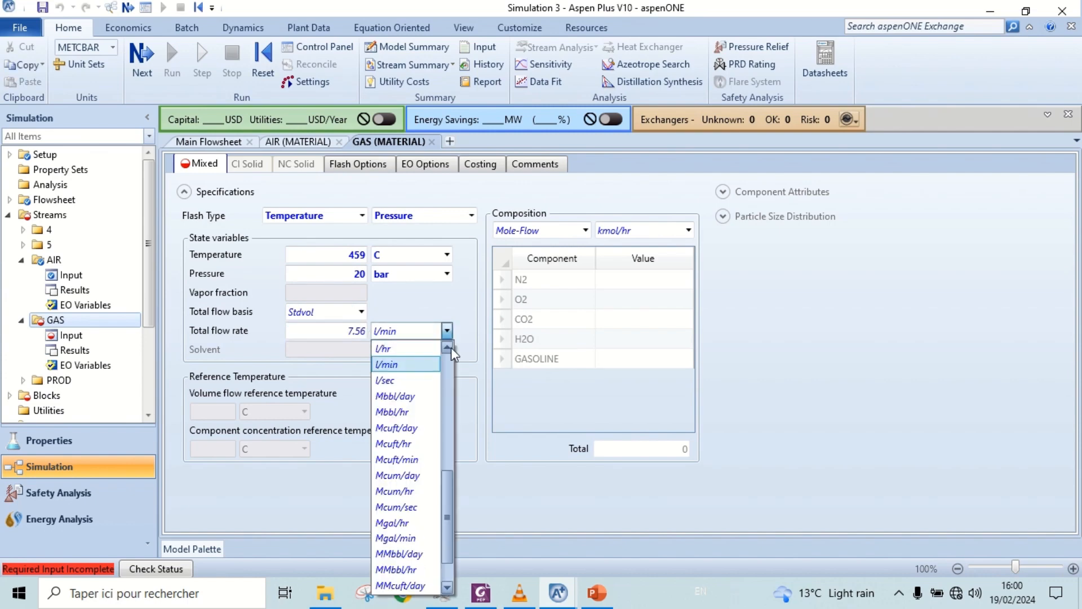
{"action": "left_click", "coordinate": [383, 348]}
{"action": "type", "text": "1"}
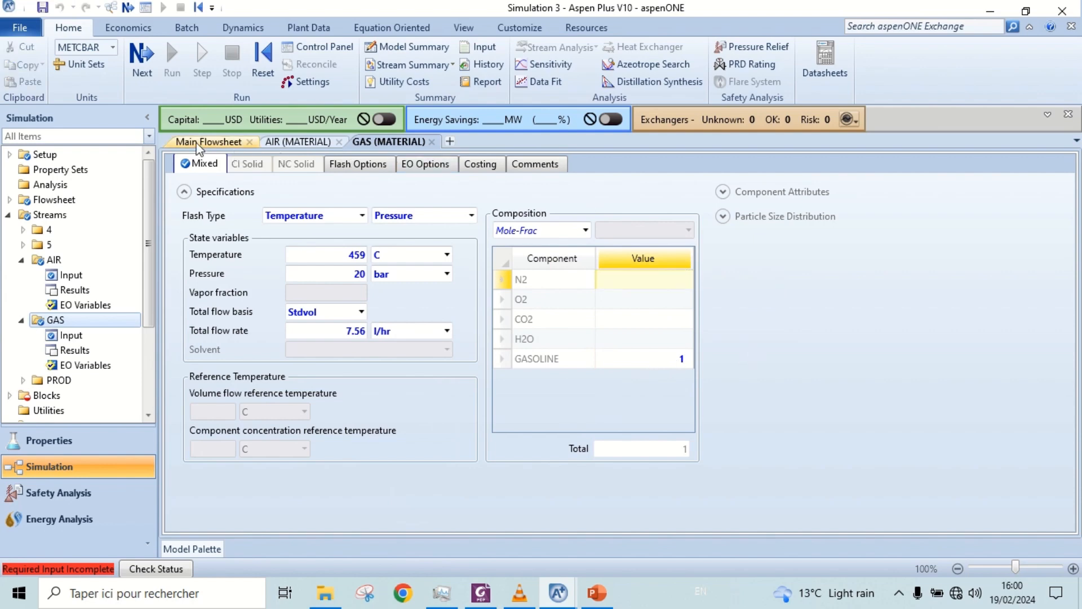
{"action": "left_click", "coordinate": [210, 142]}
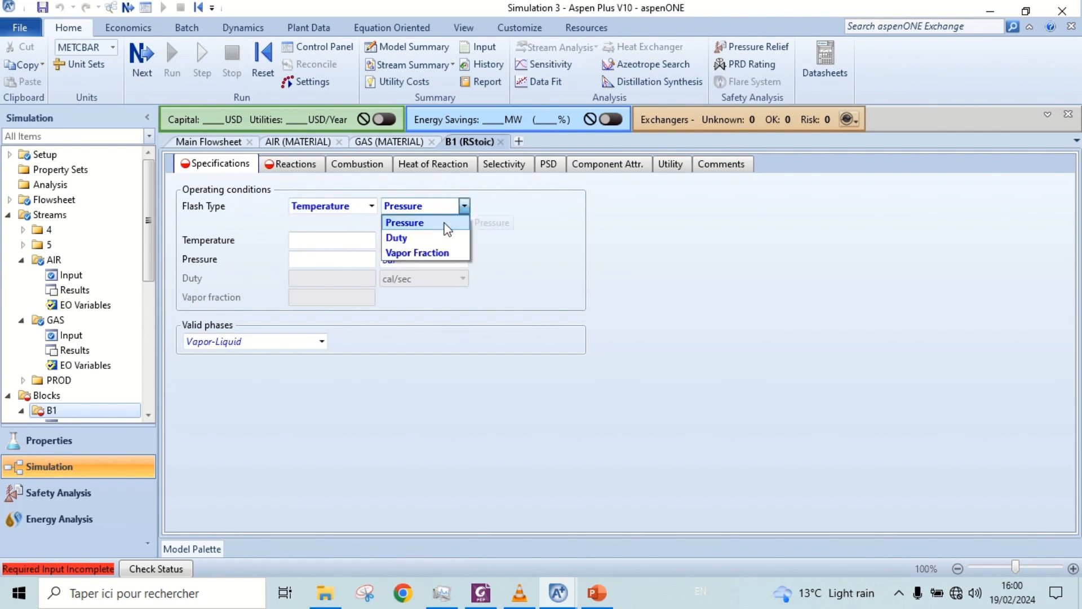
- Set reactor B1 to Temperature and Duty flash with 1500 C and 0 duty
{"action": "left_click", "coordinate": [397, 237]}
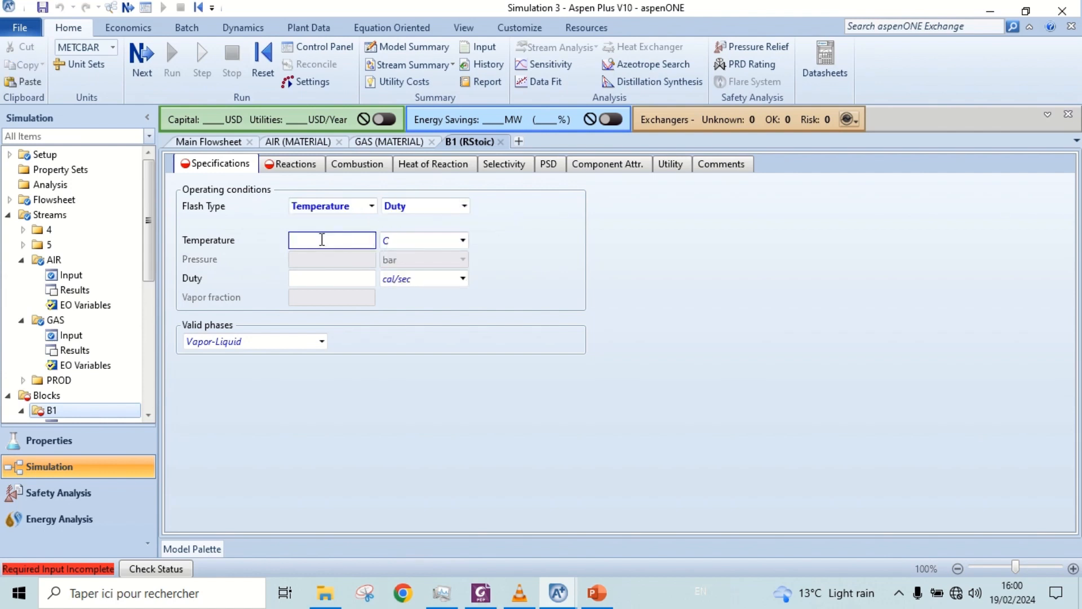
{"action": "type", "text": "1500"}
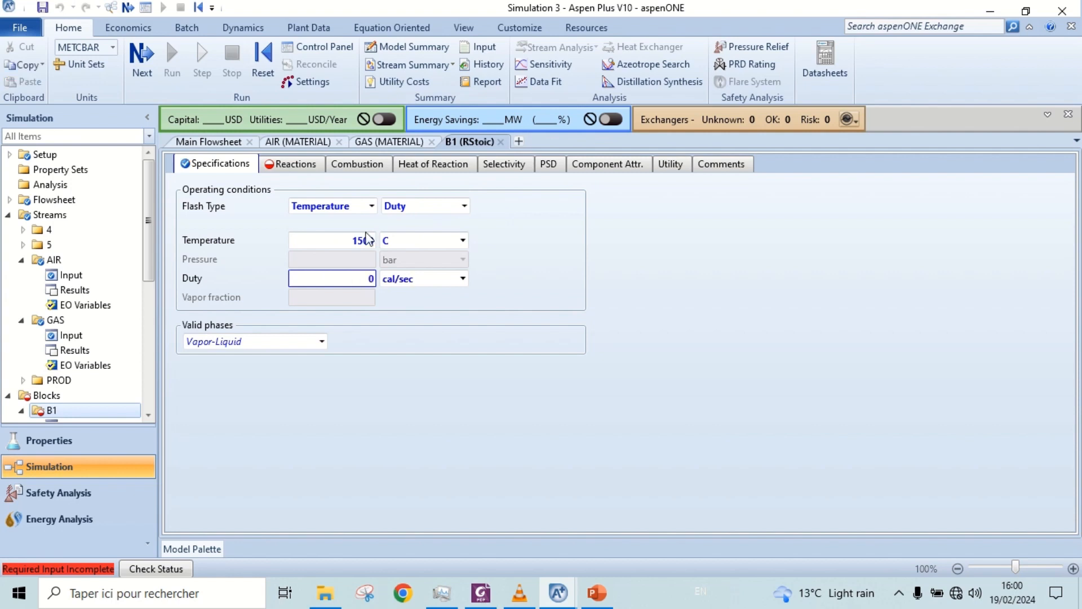
{"action": "left_click", "coordinate": [293, 164]}
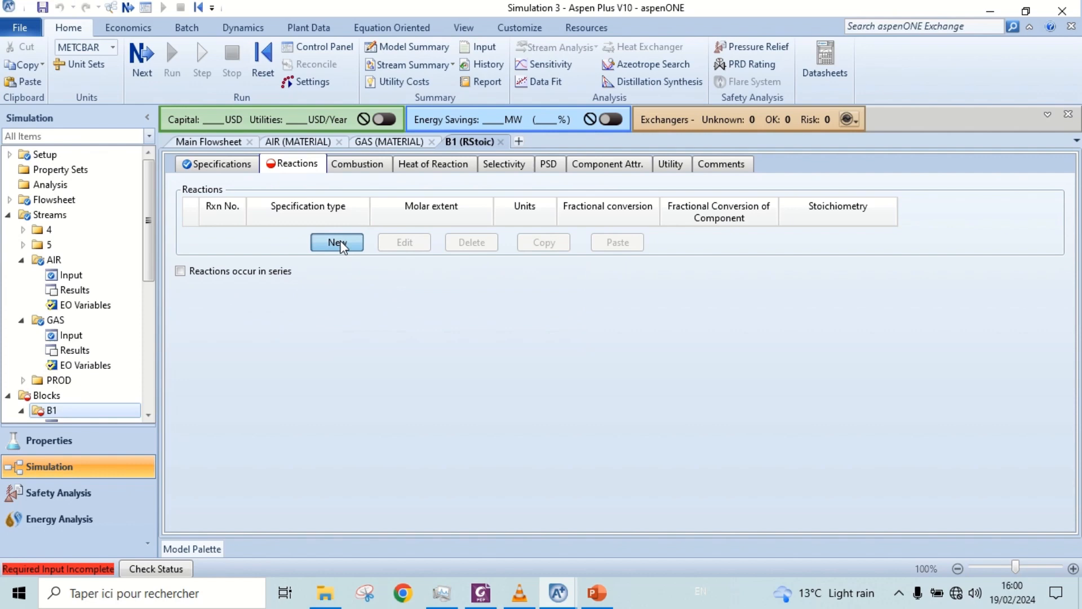
- Add reaction 2 GASOLINE + 25 O2 → 16 CO2 + 18 H2O with GASOLINE conversion 1
{"action": "left_click", "coordinate": [337, 243]}
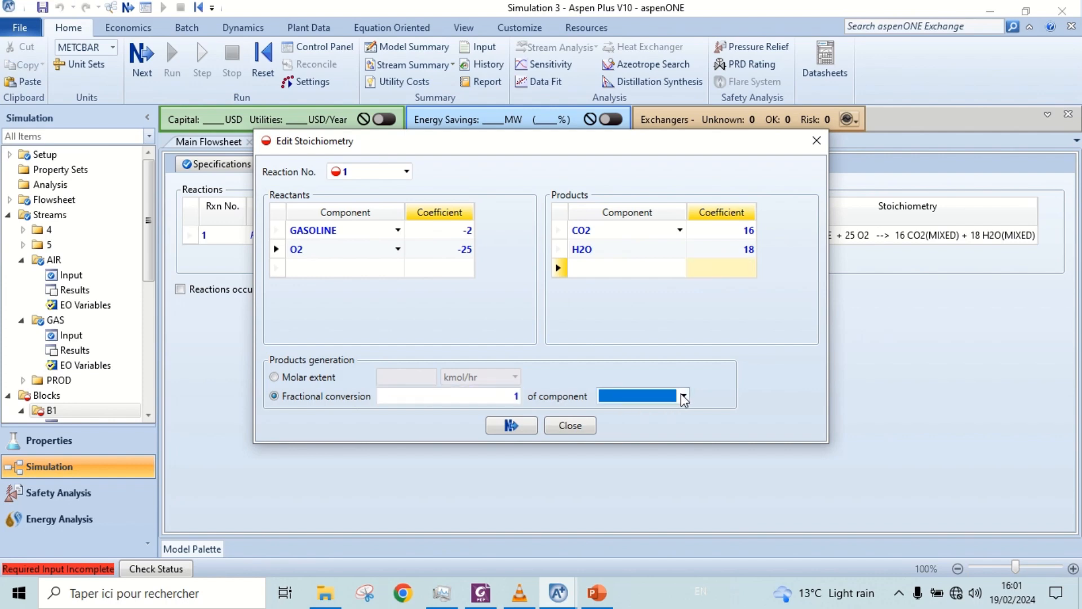
{"action": "left_click", "coordinate": [682, 396]}
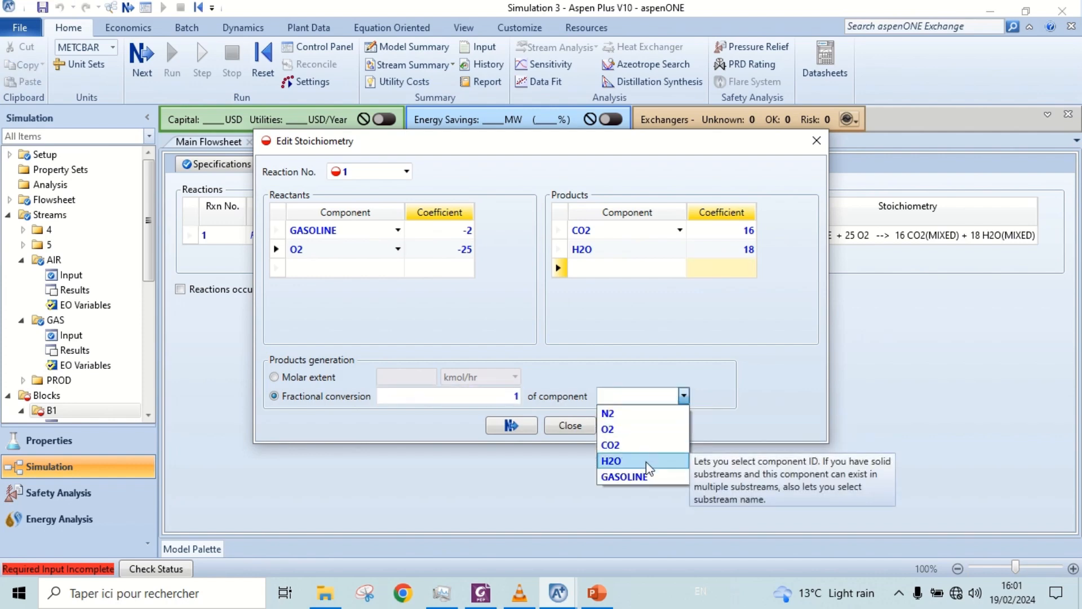
{"action": "left_click", "coordinate": [624, 477]}
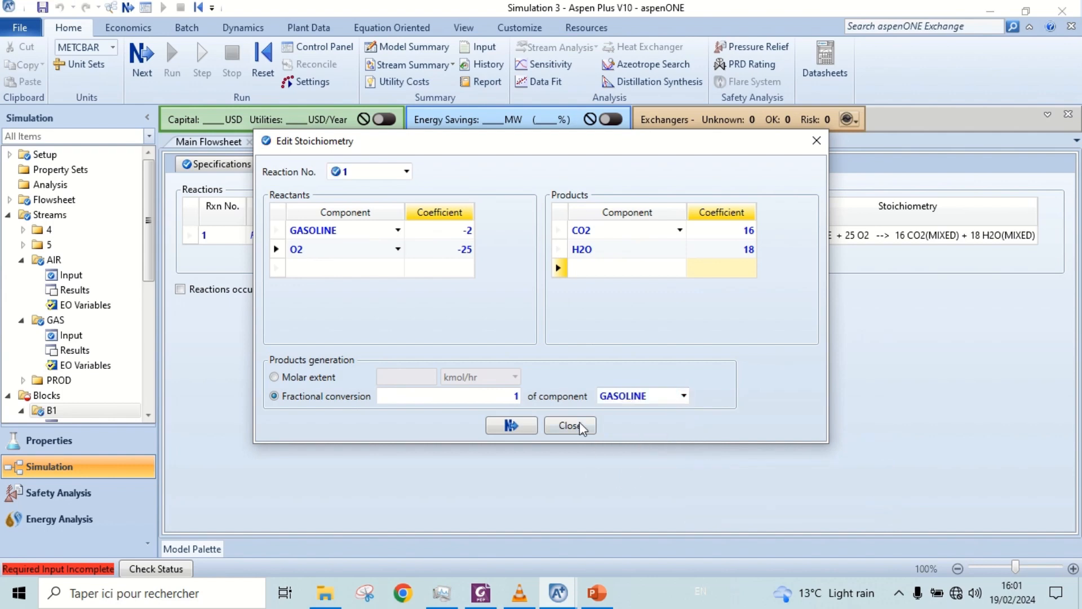
{"action": "left_click", "coordinate": [570, 424]}
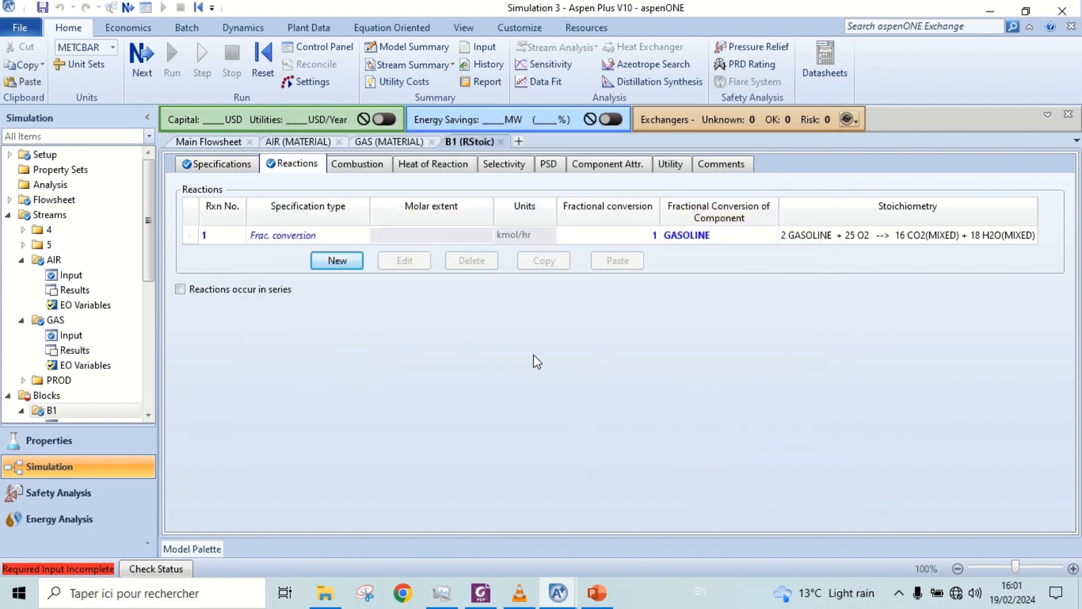
{"action": "left_click", "coordinate": [358, 163]}
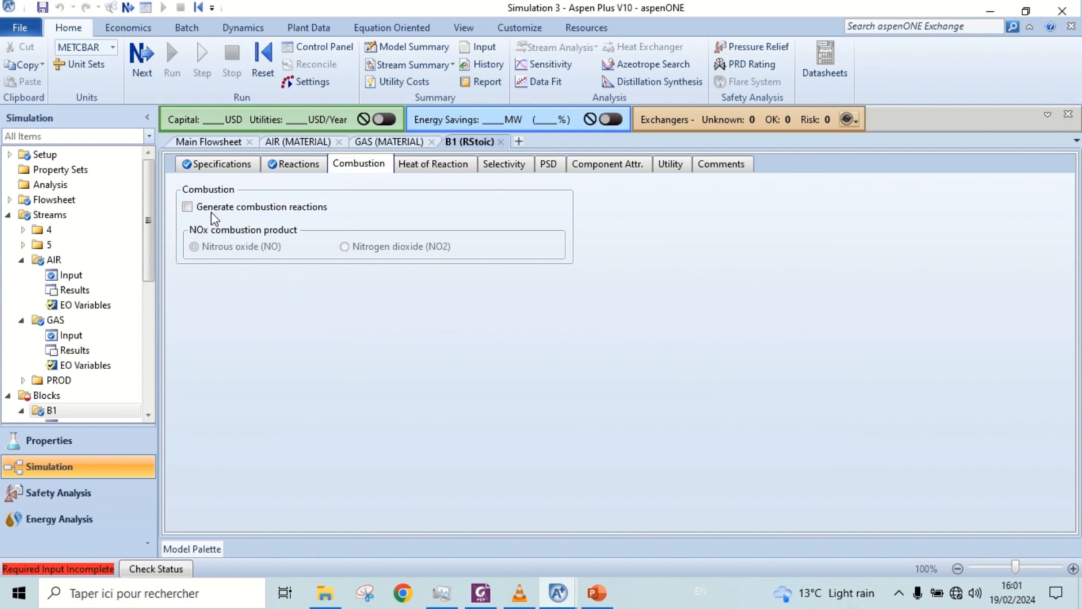
- Make reactor B1 report its calculated heat of reaction, referenced to GASOLINE
{"action": "left_click", "coordinate": [447, 163]}
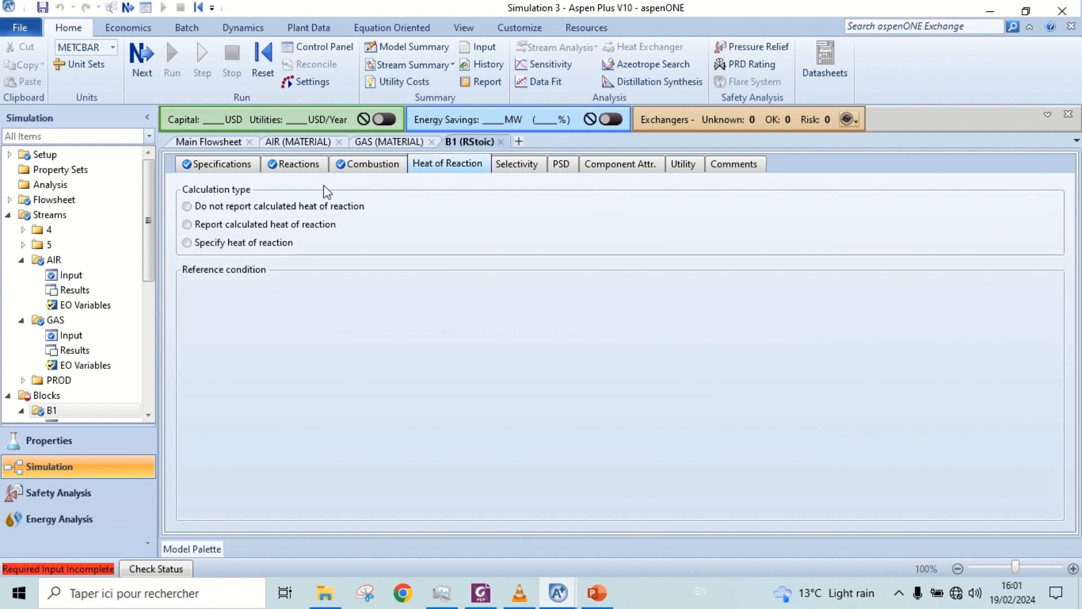
{"action": "left_click", "coordinate": [186, 223]}
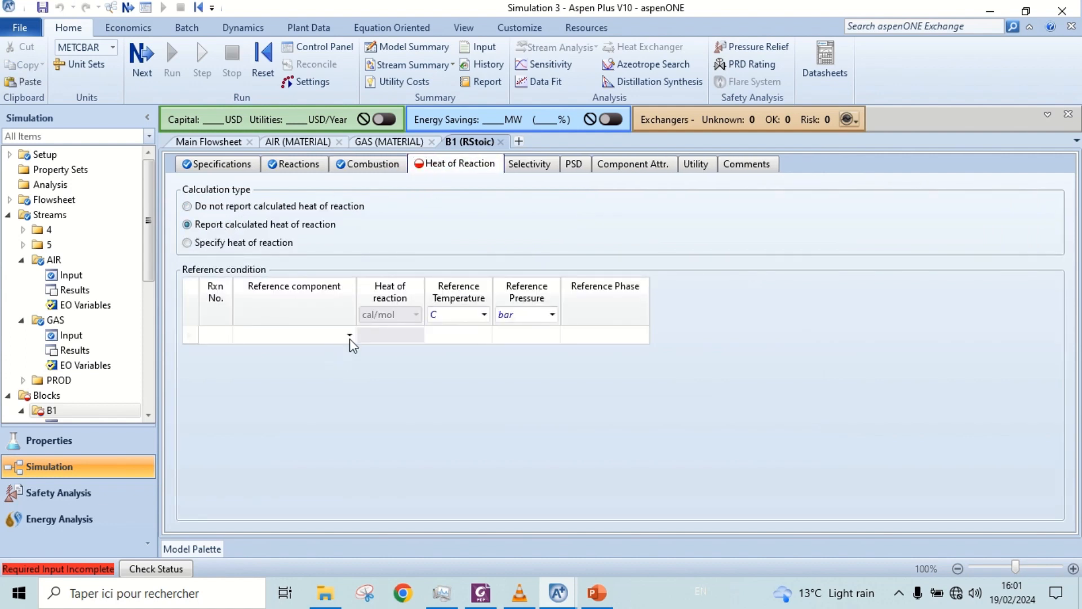
{"action": "left_click", "coordinate": [350, 336]}
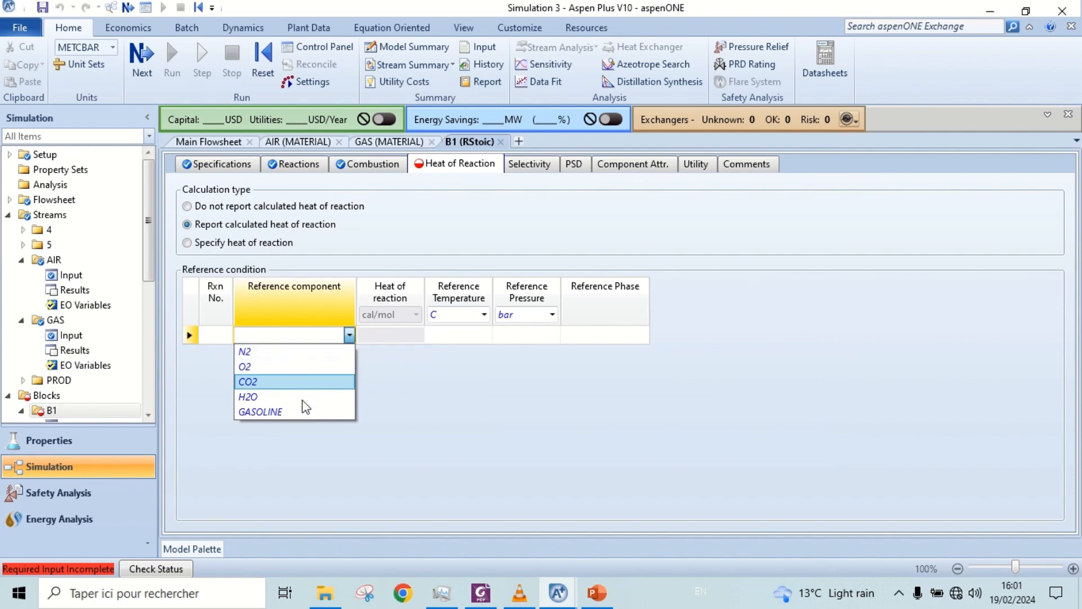
{"action": "left_click", "coordinate": [260, 412]}
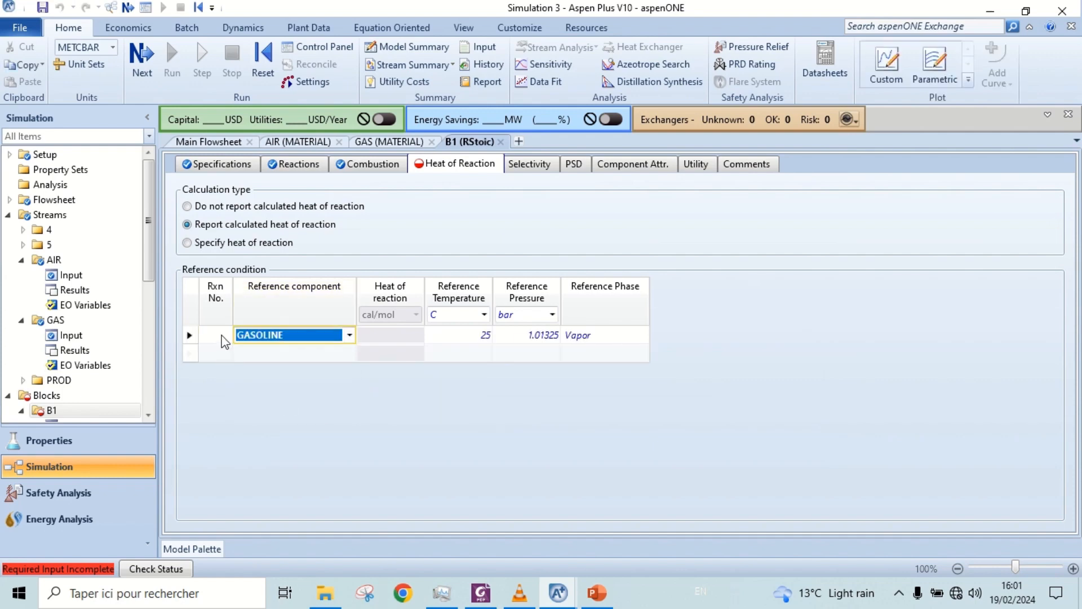
{"action": "left_click", "coordinate": [597, 426]}
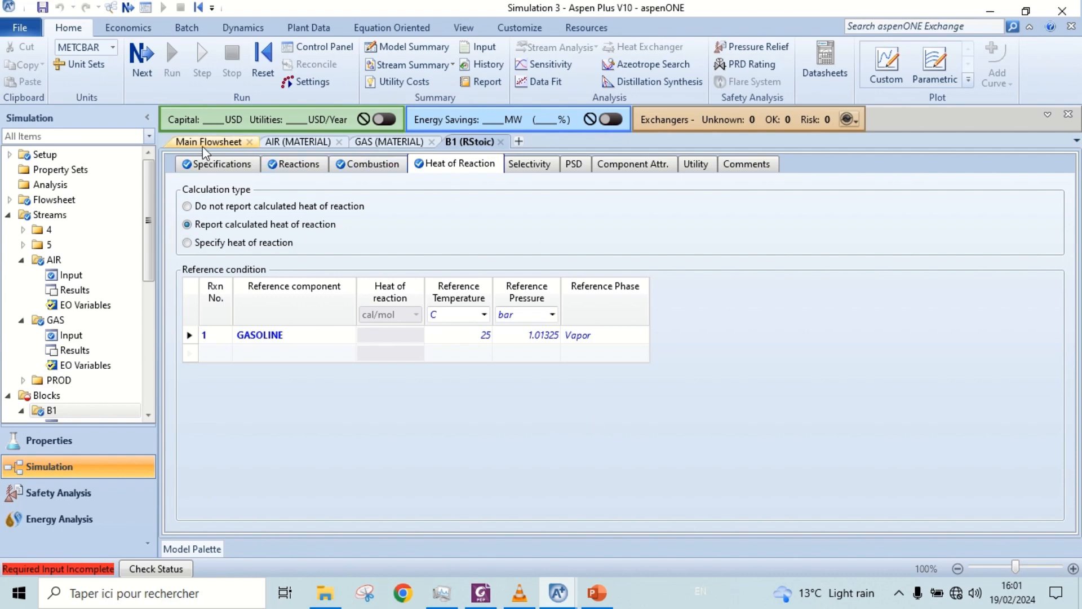
{"action": "left_click", "coordinate": [209, 141]}
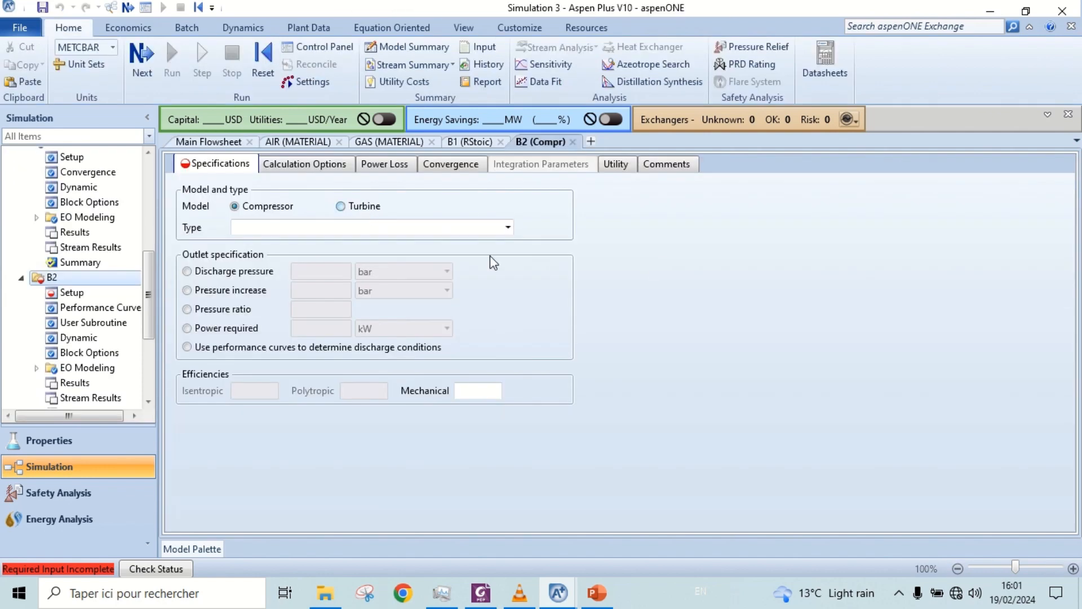
- Make B2 an isentropic turbine producing 43 kW and confirm all required input is complete
{"action": "left_click", "coordinate": [507, 227]}
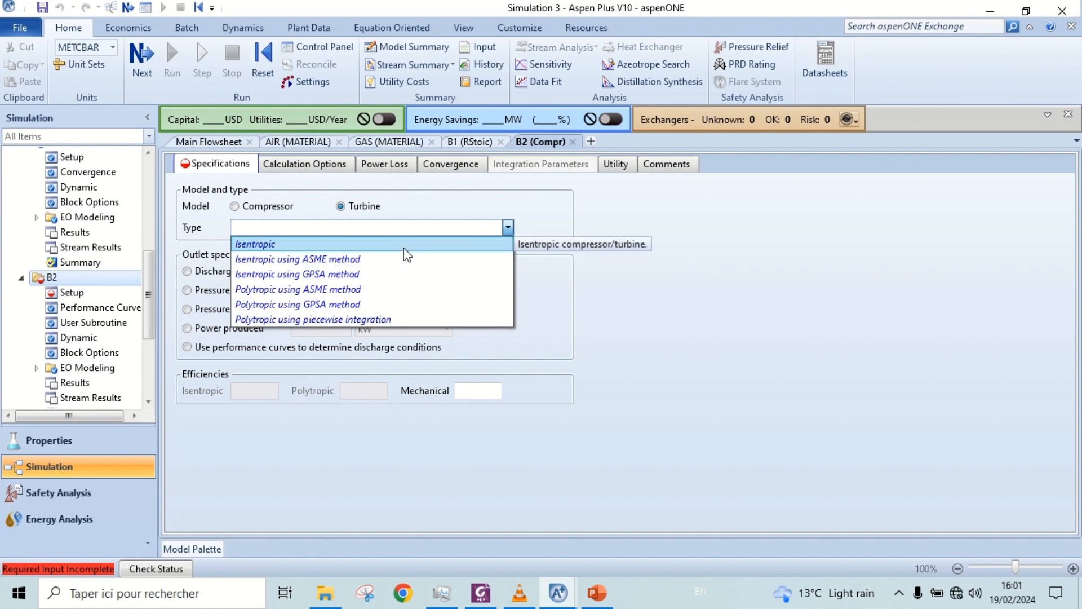
{"action": "left_click", "coordinate": [255, 244]}
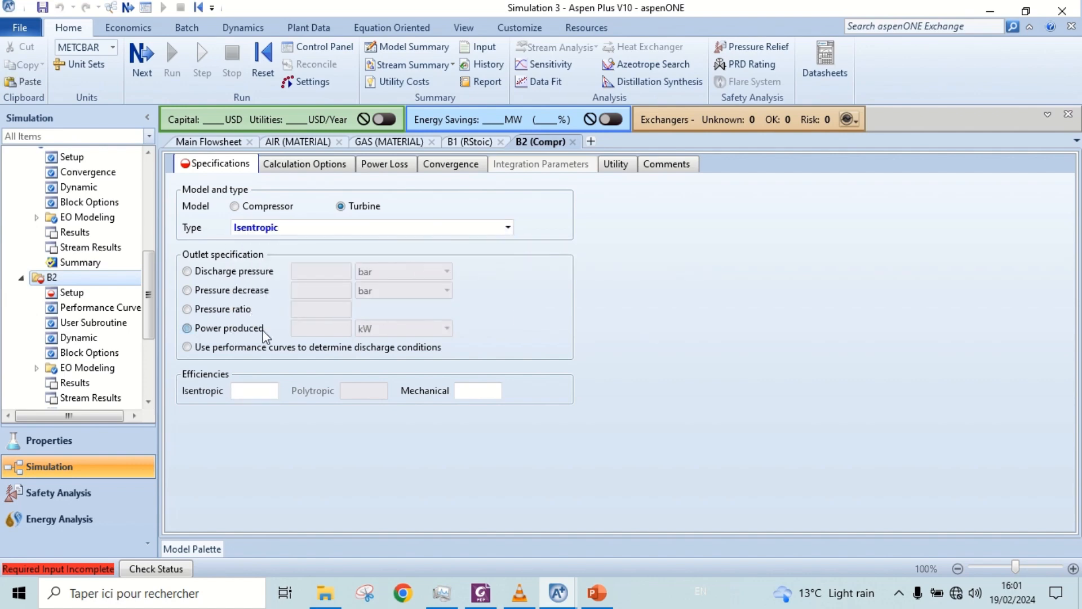
{"action": "type", "text": "43"}
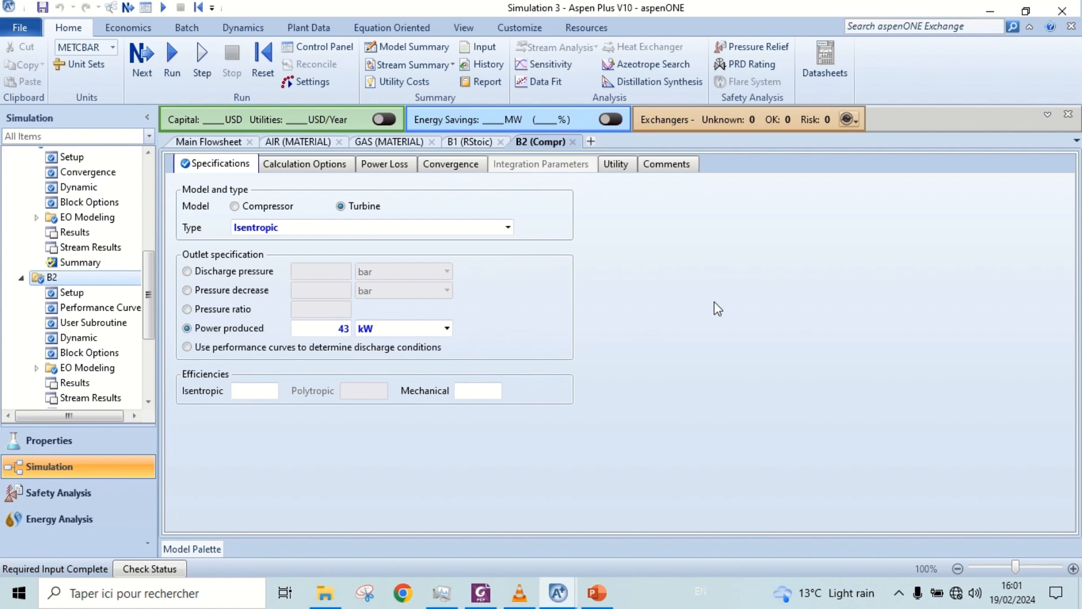
{"action": "mouse_move", "coordinate": [114, 65]}
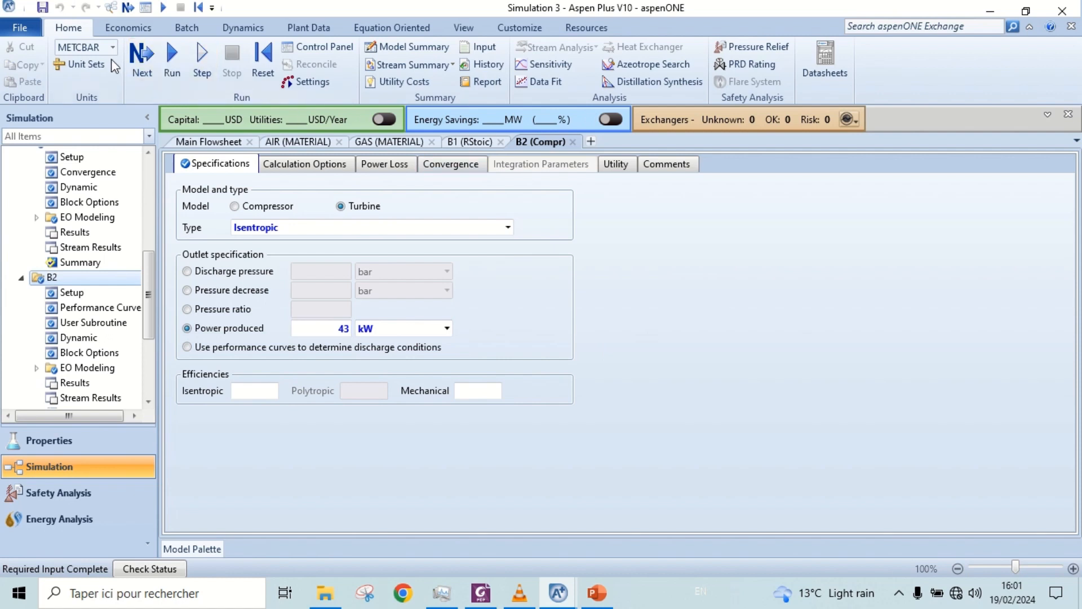
{"action": "left_click", "coordinate": [141, 56]}
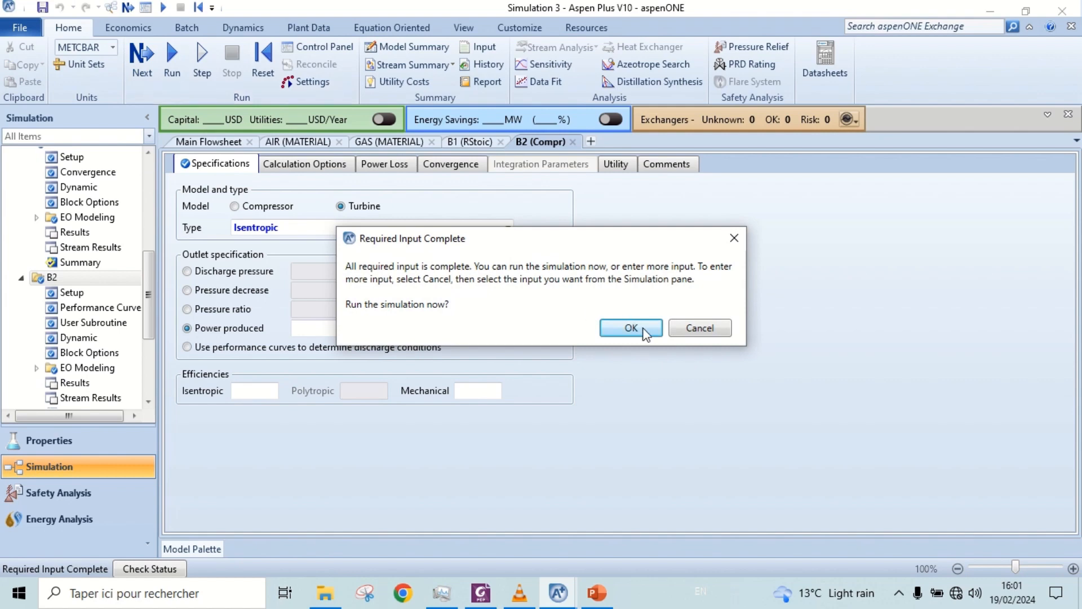
- Run the simulation with no errors or warnings, then return to the main flowsheet
{"action": "left_click", "coordinate": [630, 328]}
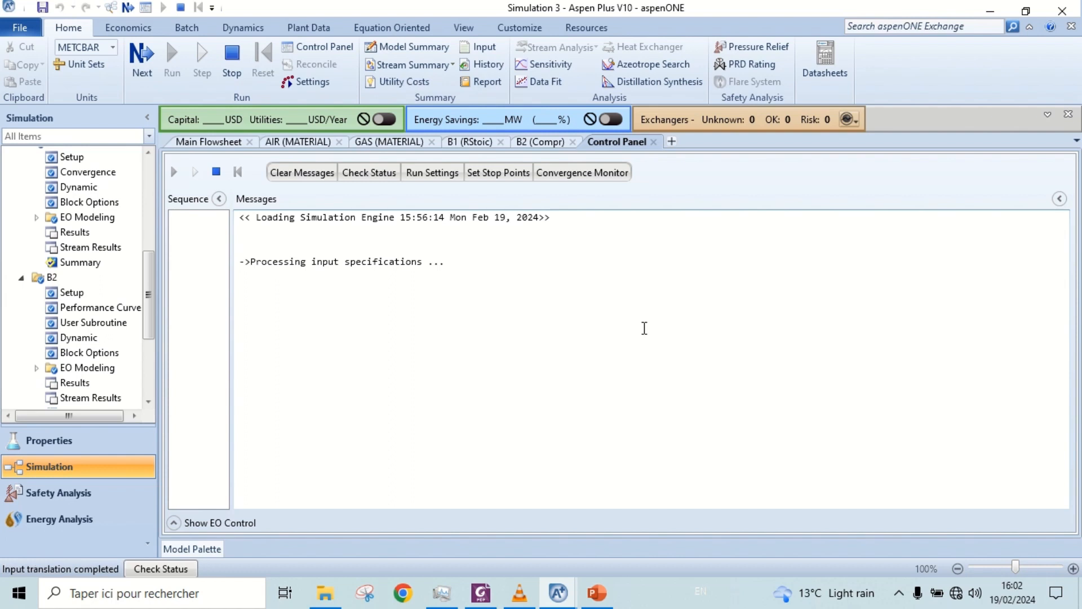
{"action": "left_click", "coordinate": [171, 61]}
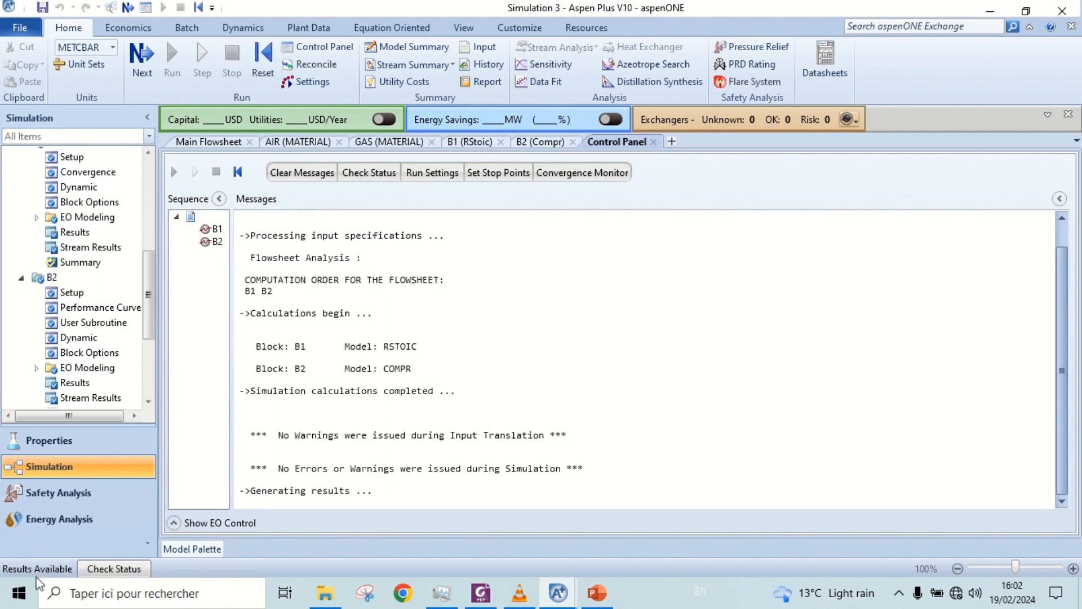
{"action": "left_click", "coordinate": [209, 141]}
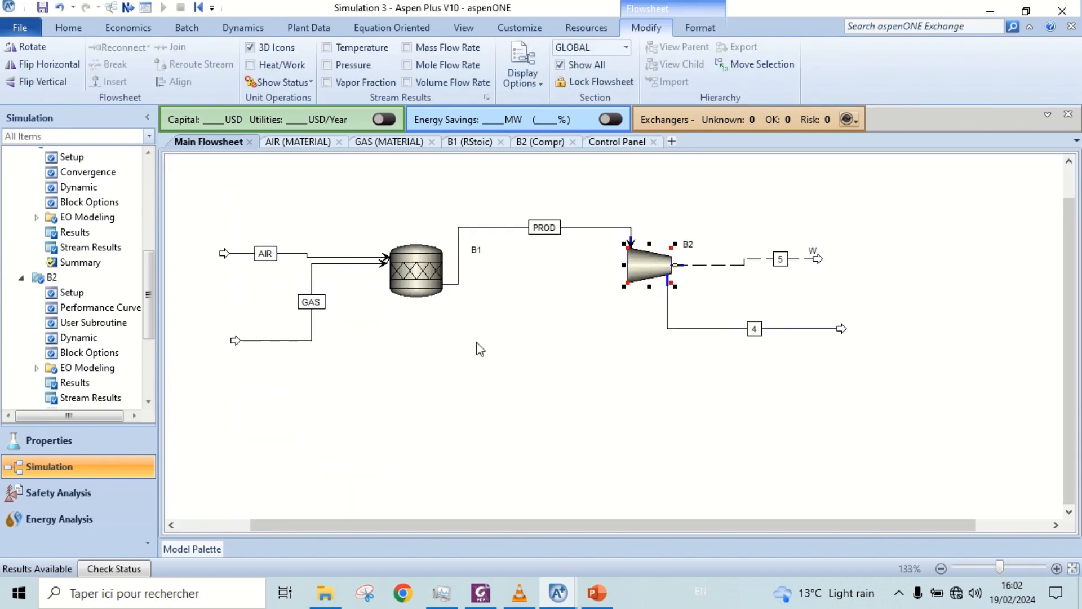
- Show reactor B1's reaction results with the heat of reaction in kJ/mol
{"action": "right_click", "coordinate": [414, 270]}
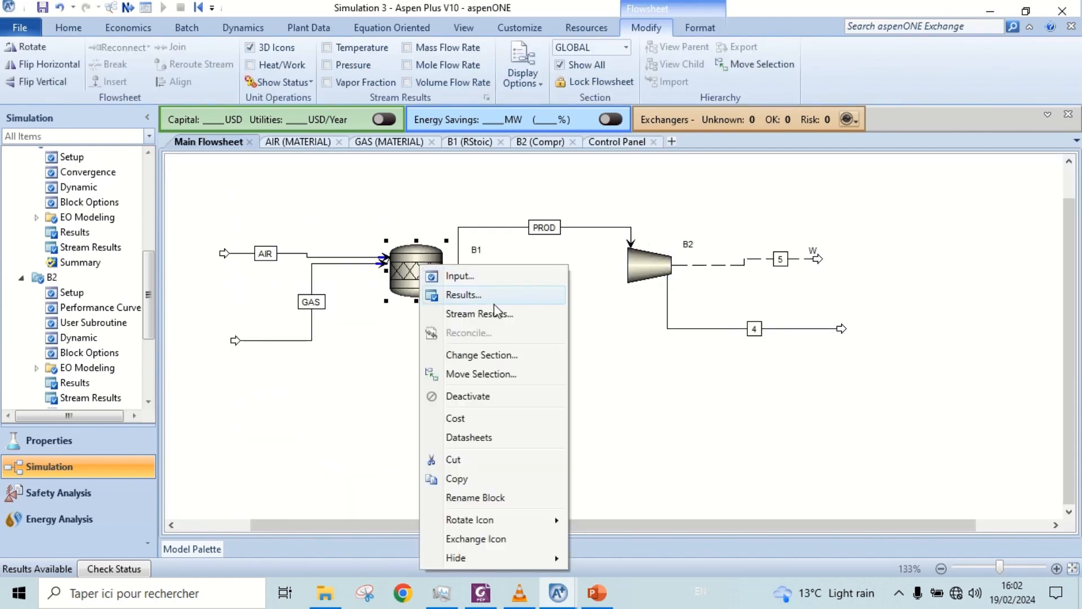
{"action": "left_click", "coordinate": [463, 294]}
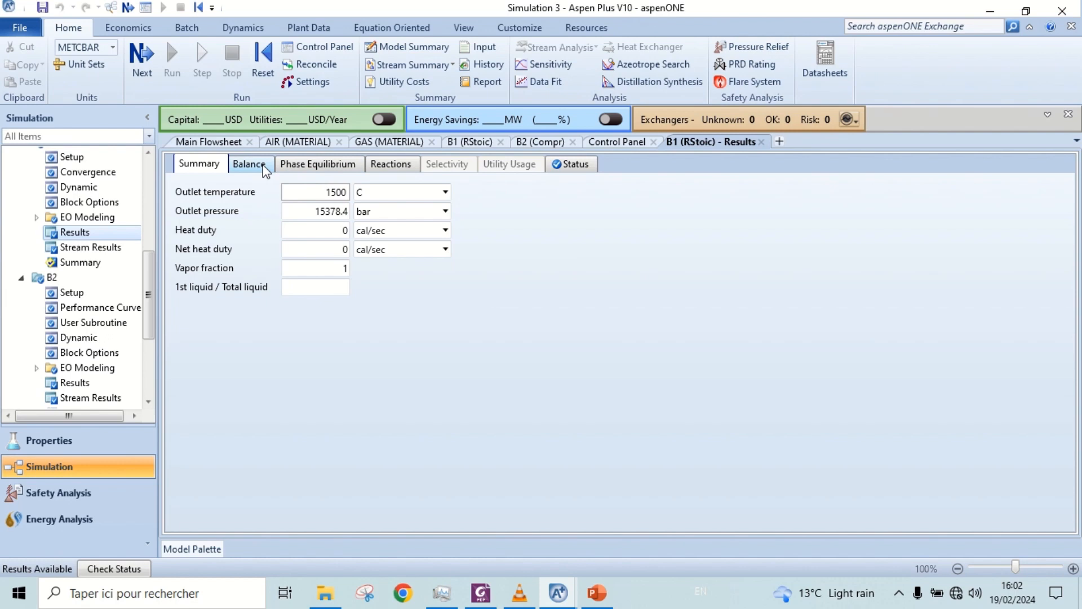
{"action": "left_click", "coordinate": [391, 163]}
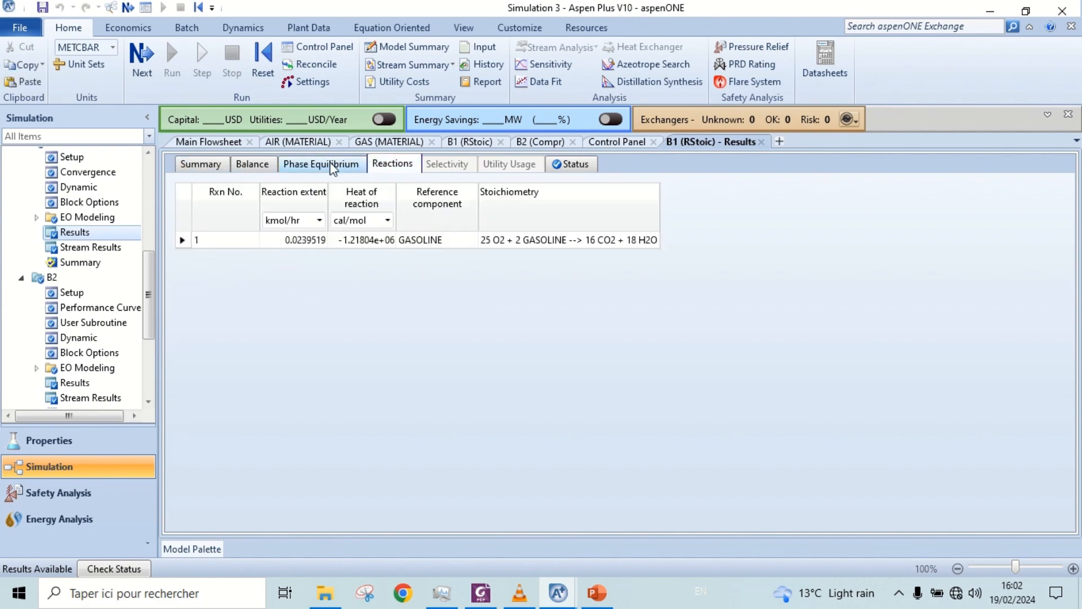
{"action": "left_click", "coordinate": [385, 220]}
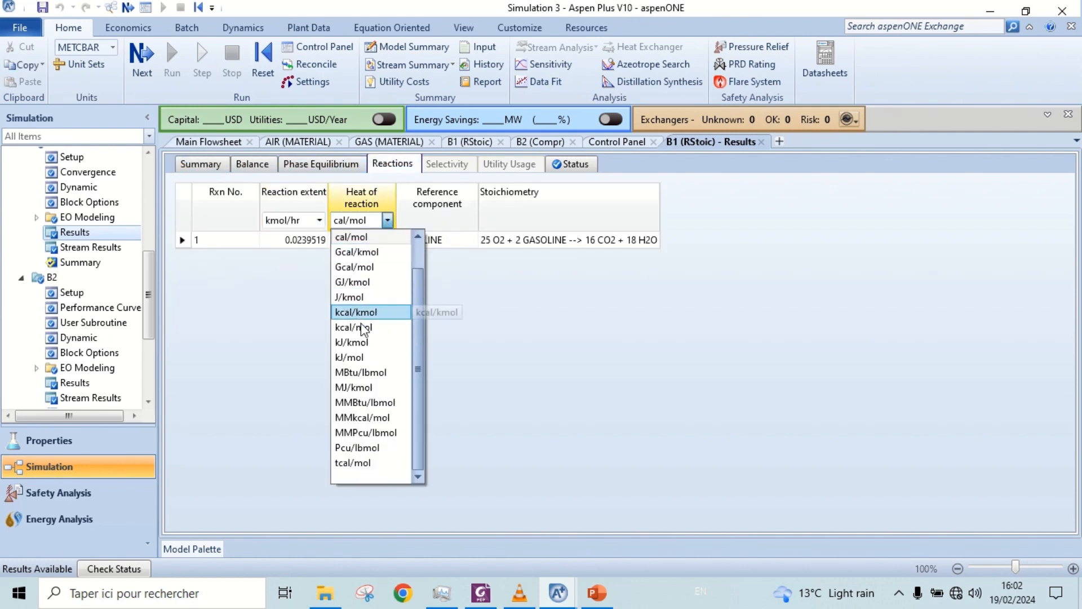
{"action": "mouse_move", "coordinate": [348, 357]}
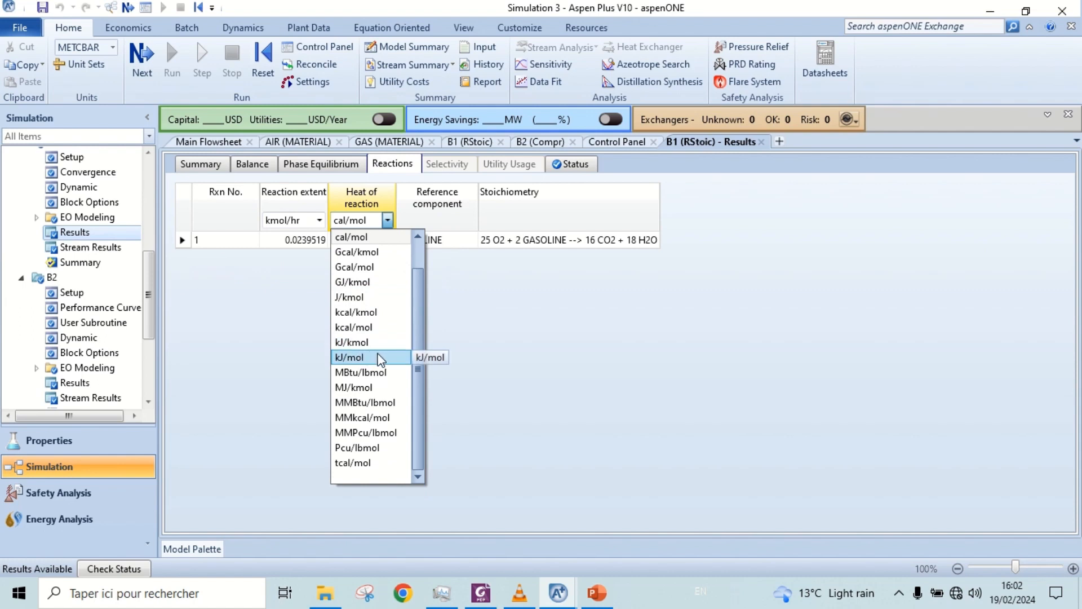
{"action": "left_click", "coordinate": [349, 357]}
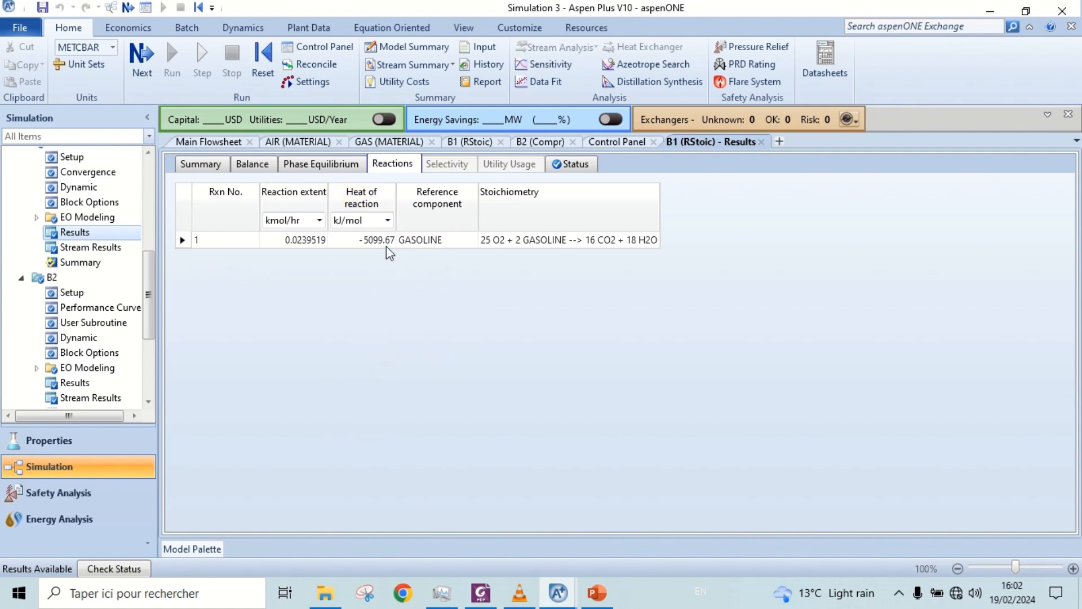
{"action": "mouse_move", "coordinate": [376, 253]}
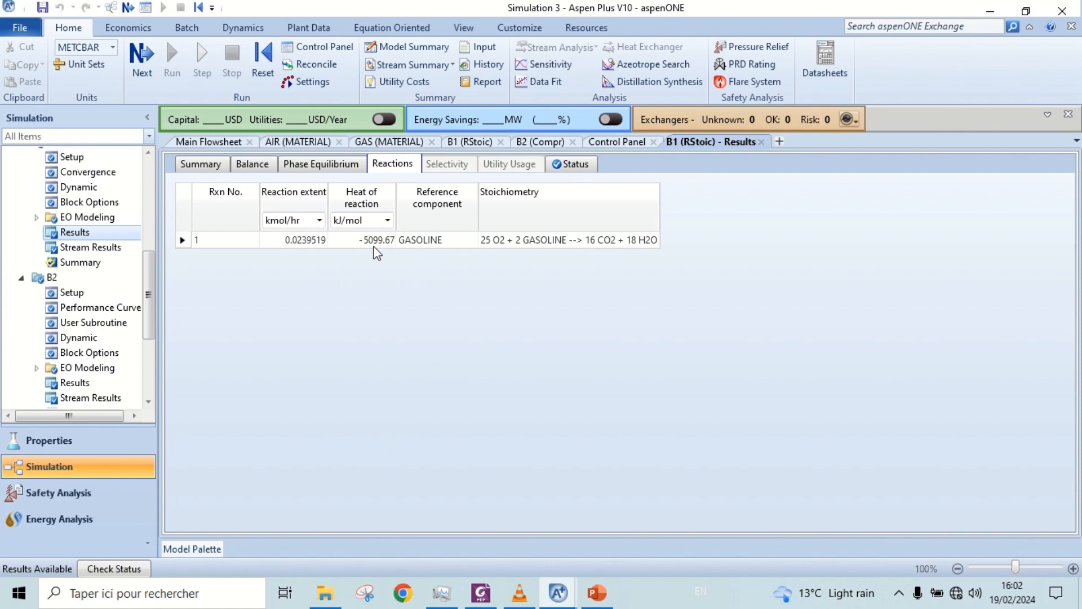
{"action": "mouse_move", "coordinate": [207, 142]}
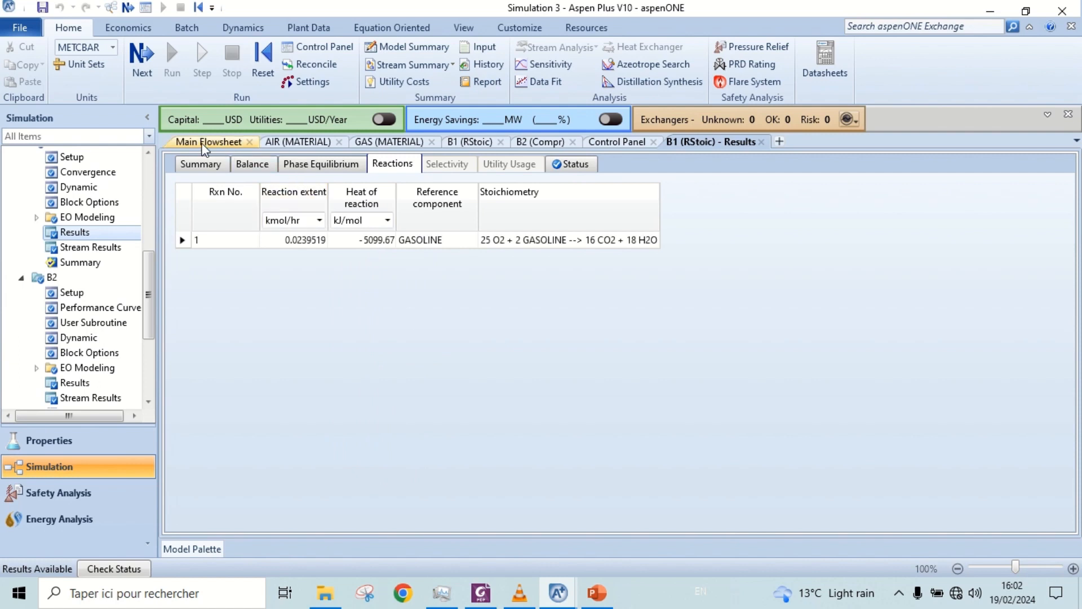
- Compare the AIR, GAS and PROD stream results side by side, including component mass flows
{"action": "left_click", "coordinate": [209, 141]}
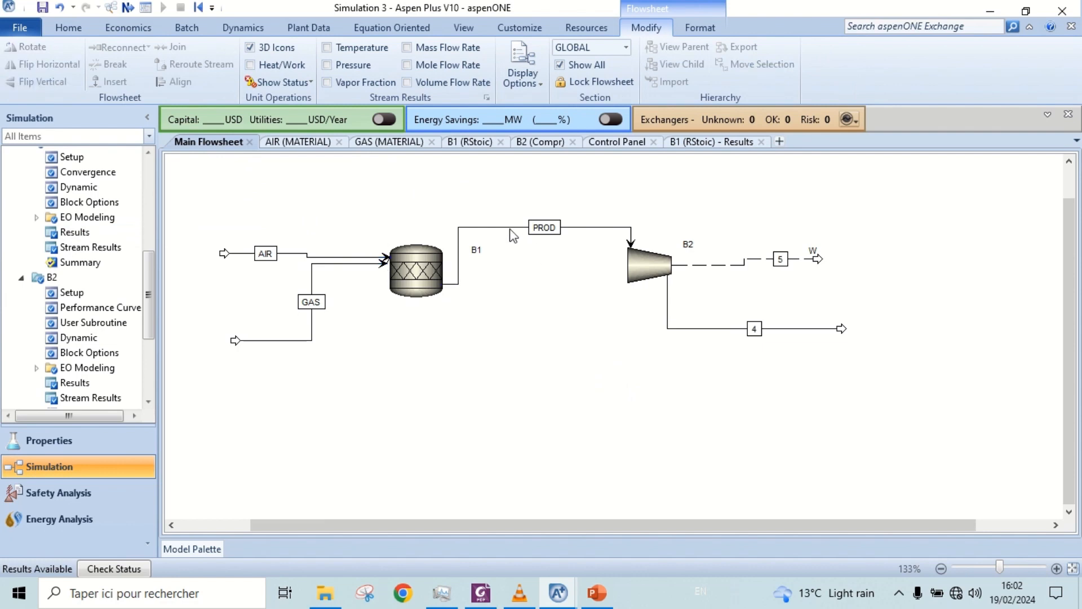
{"action": "mouse_move", "coordinate": [294, 265]}
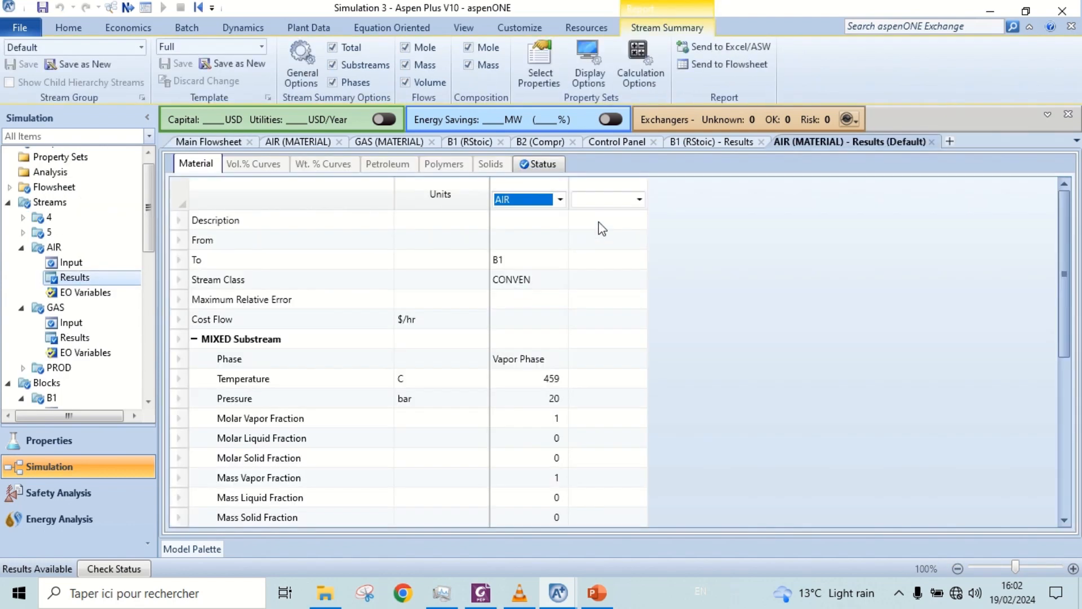
{"action": "left_click", "coordinate": [638, 200]}
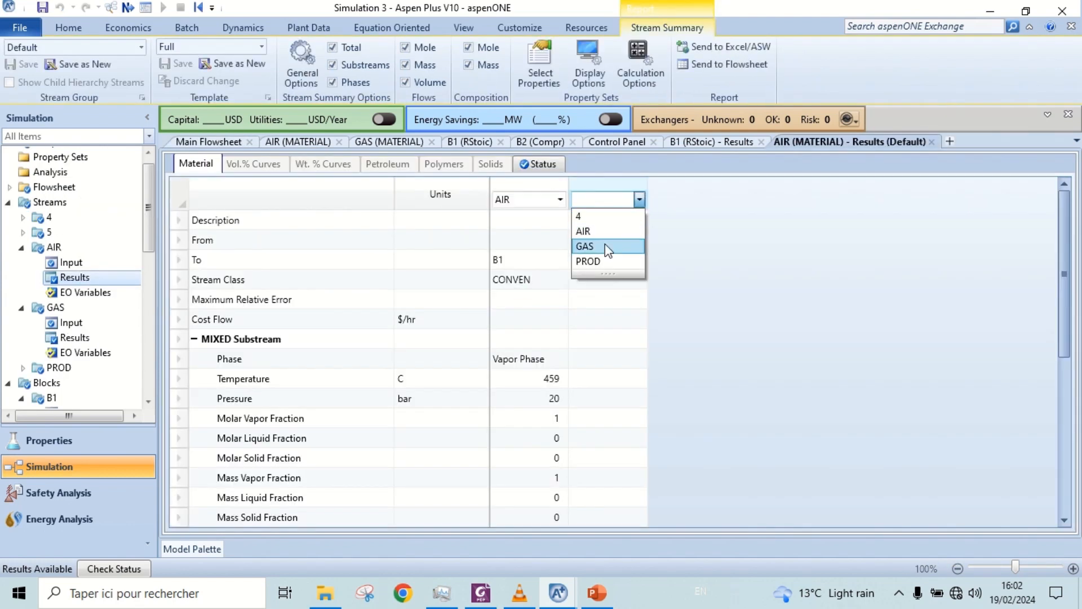
{"action": "left_click", "coordinate": [585, 247]}
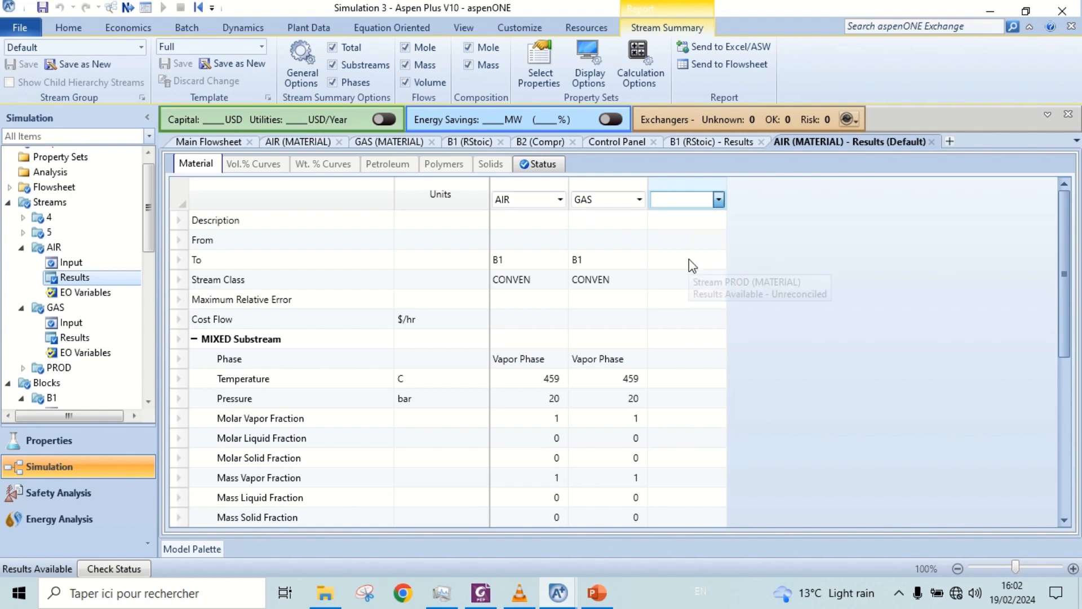
{"action": "left_click", "coordinate": [717, 200]}
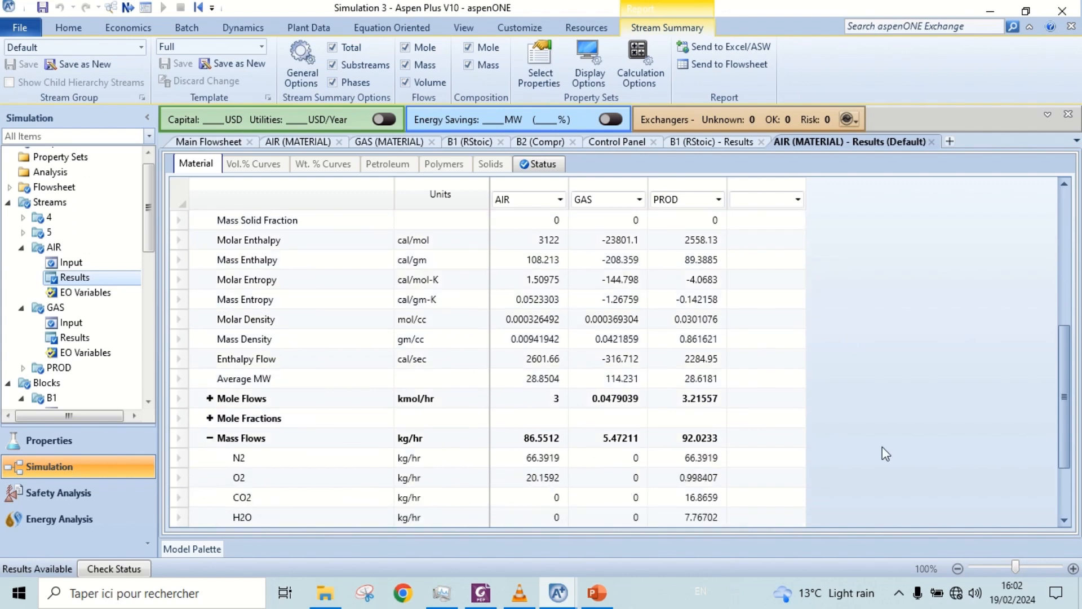
{"action": "scroll", "scroll_direction": "down", "scroll_amount": 3}
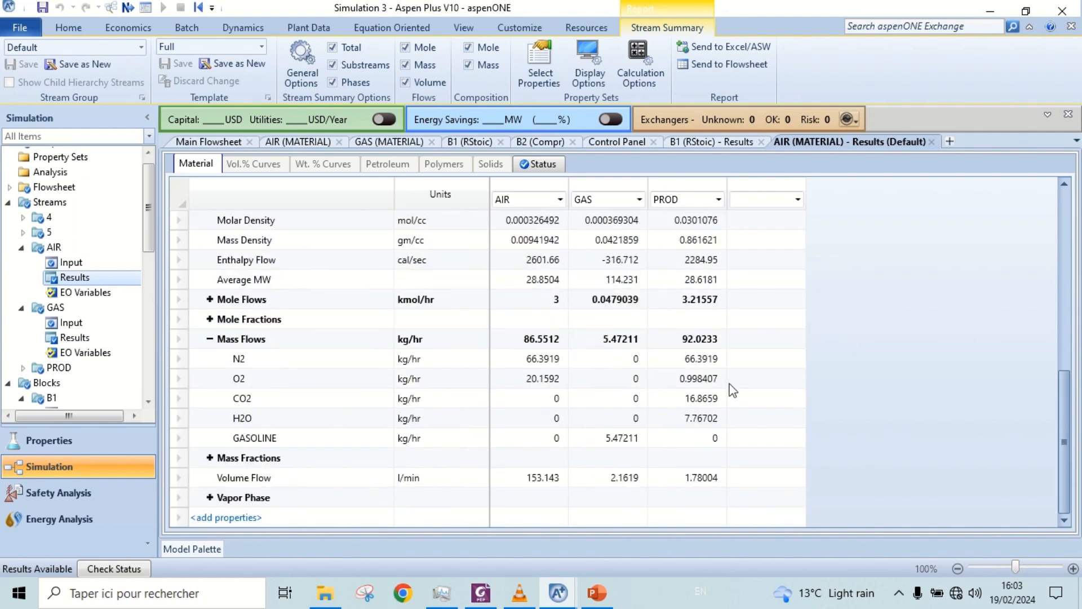
{"action": "mouse_move", "coordinate": [541, 391]}
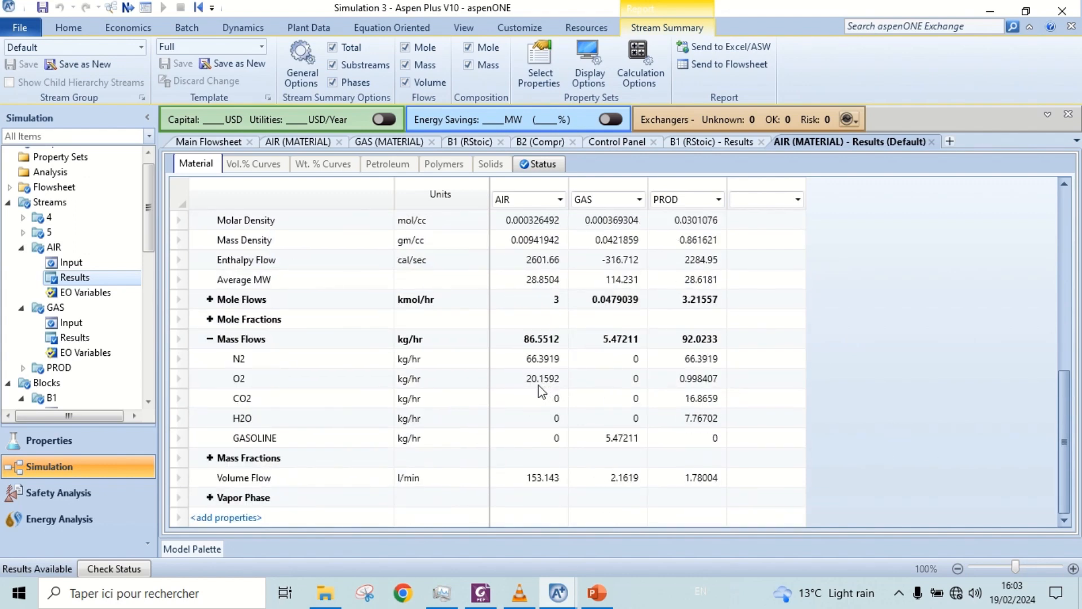
{"action": "mouse_move", "coordinate": [546, 417]}
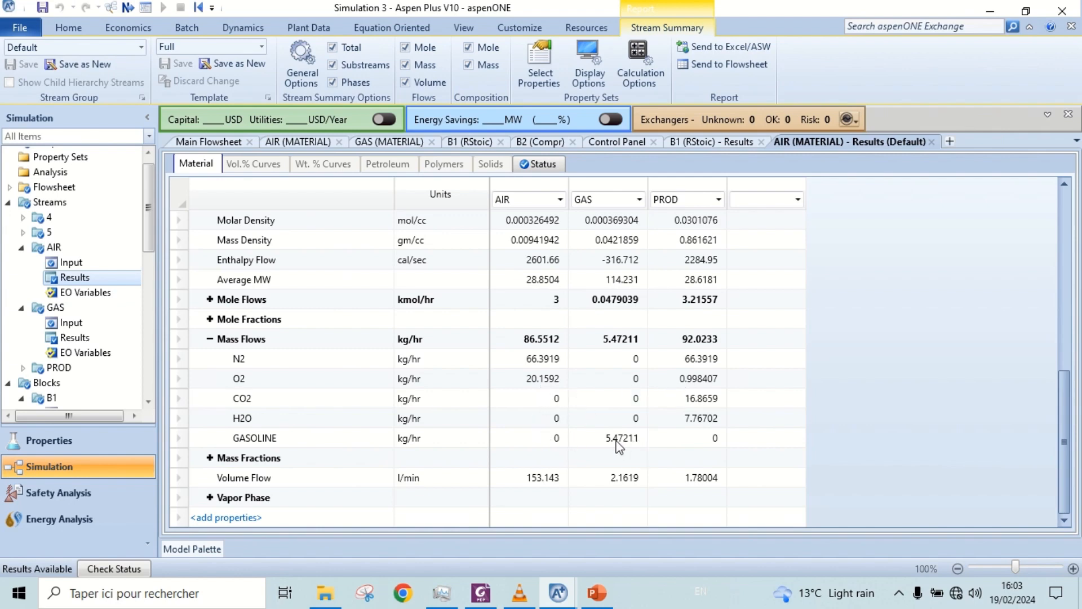
{"action": "mouse_move", "coordinate": [680, 448]}
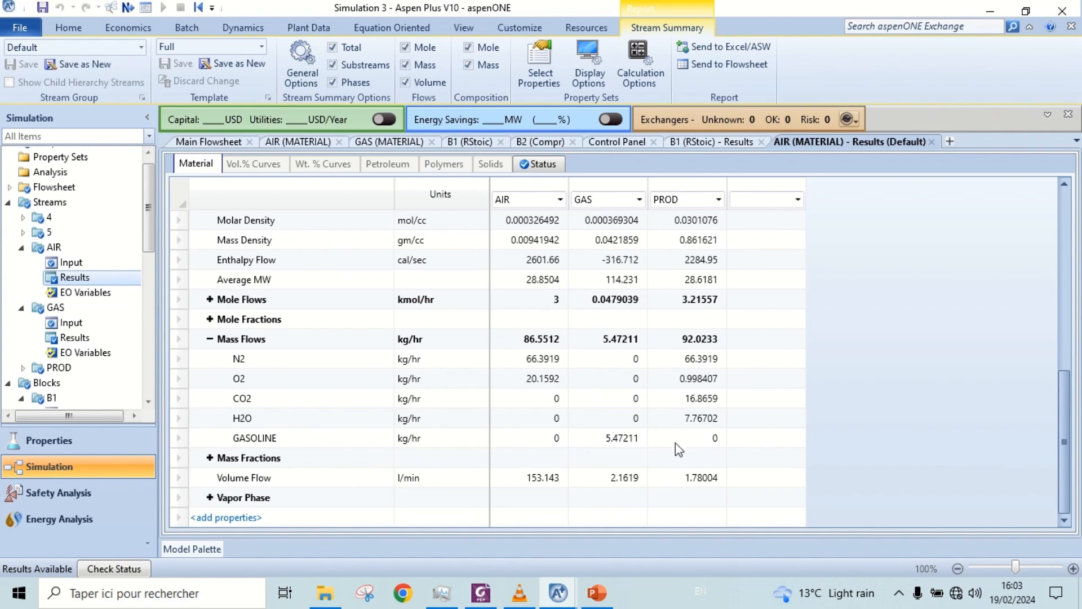
{"action": "mouse_move", "coordinate": [631, 449]}
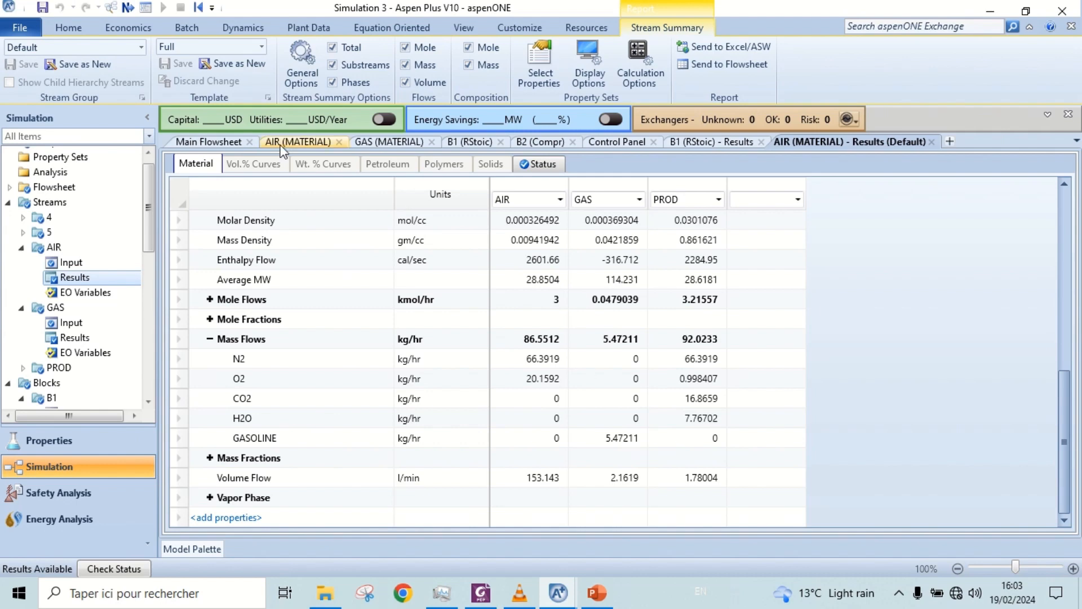
- Label the main flowsheet's streams with their temperature and pressure values
{"action": "left_click", "coordinate": [209, 141]}
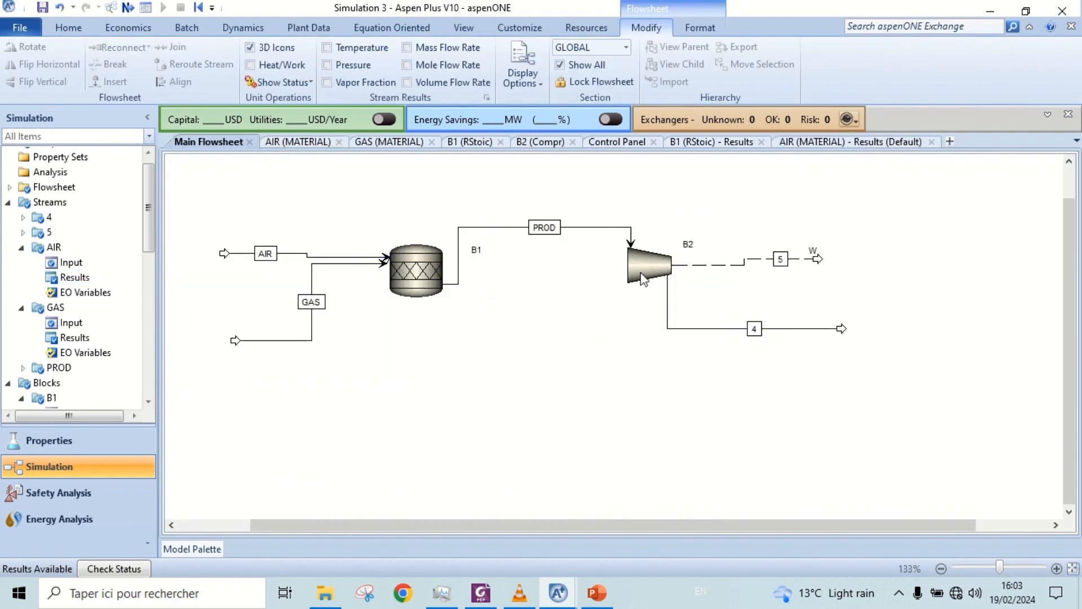
{"action": "mouse_move", "coordinate": [406, 47]}
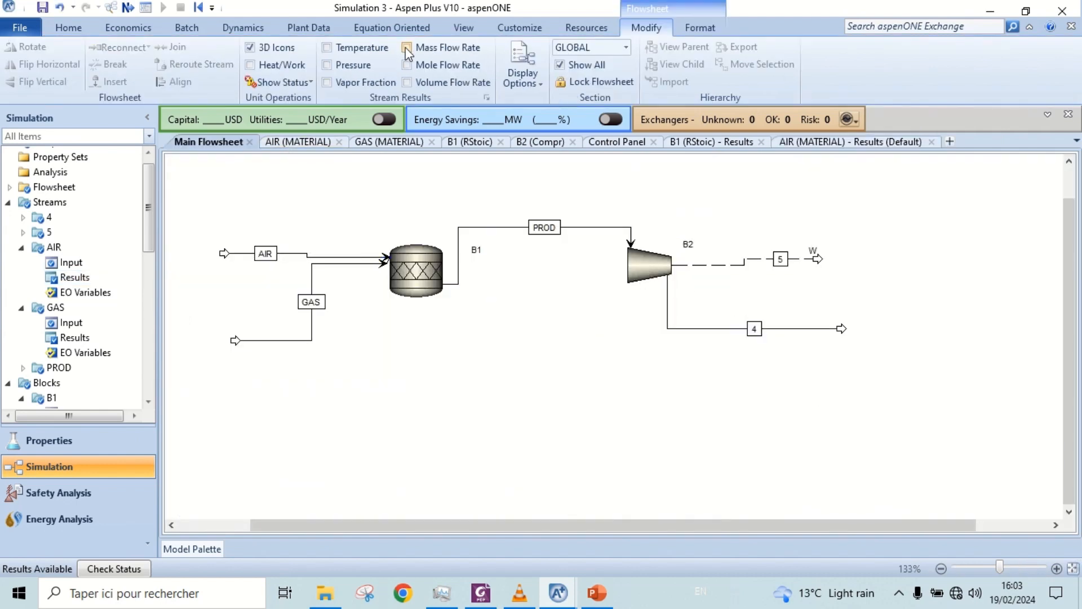
{"action": "left_click", "coordinate": [327, 65]}
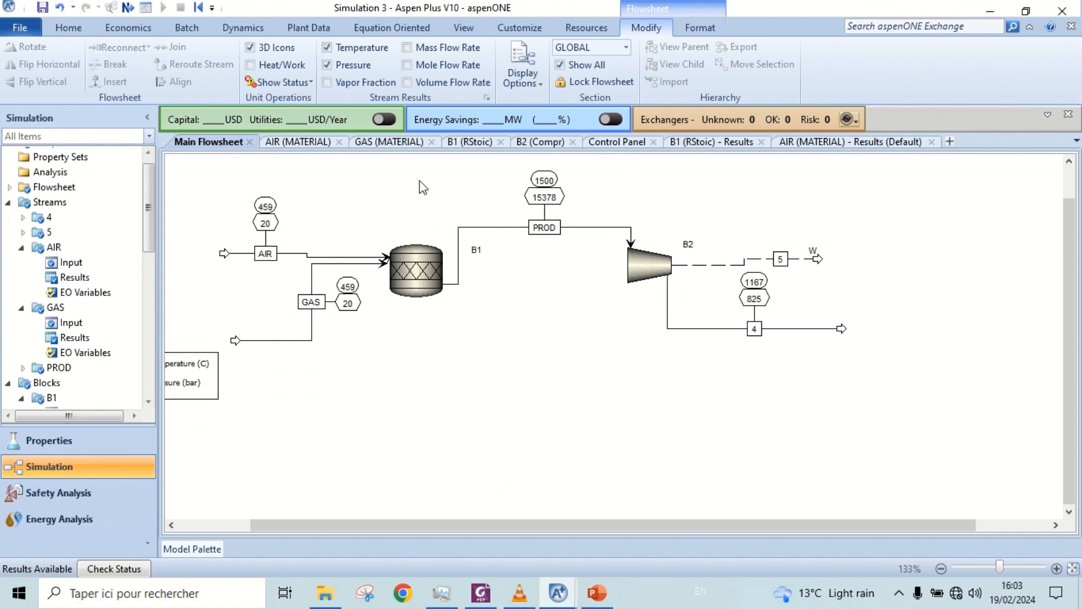
{"action": "mouse_move", "coordinate": [588, 287]}
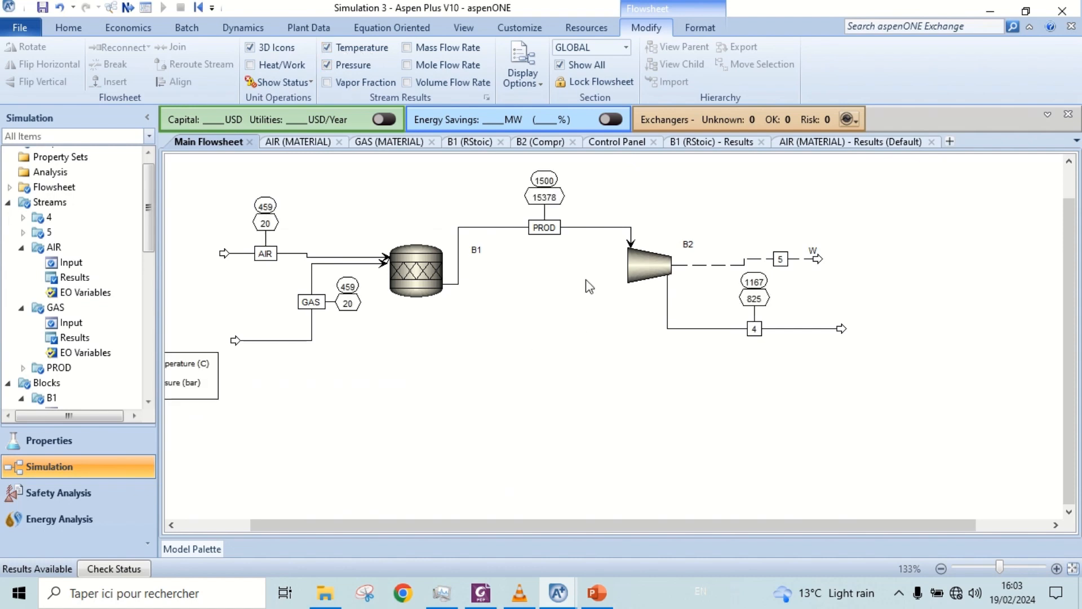
{"action": "mouse_move", "coordinate": [759, 289]}
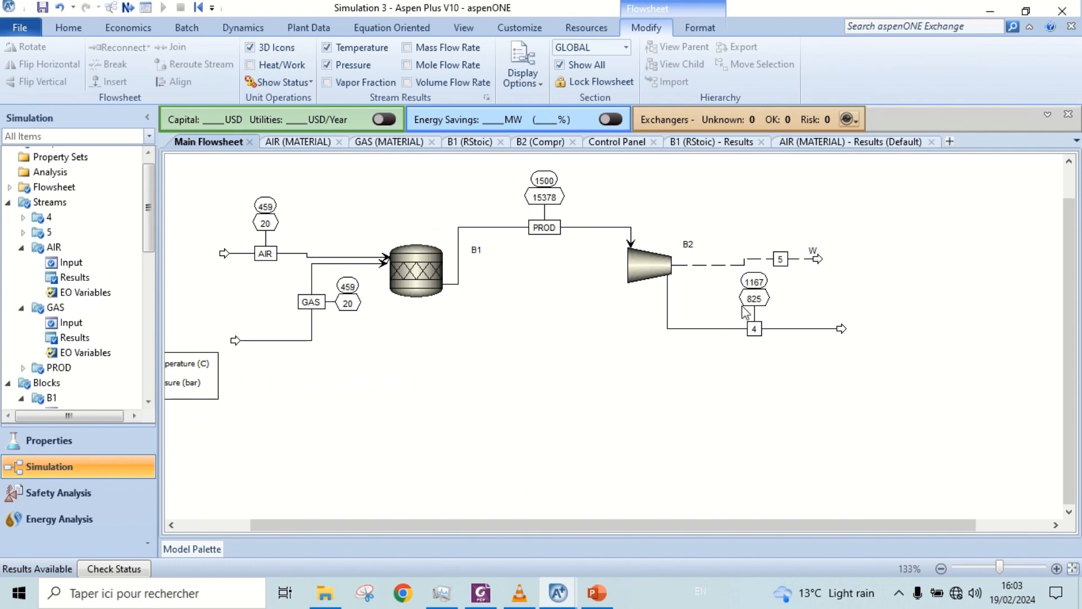
{"action": "mouse_move", "coordinate": [673, 270]}
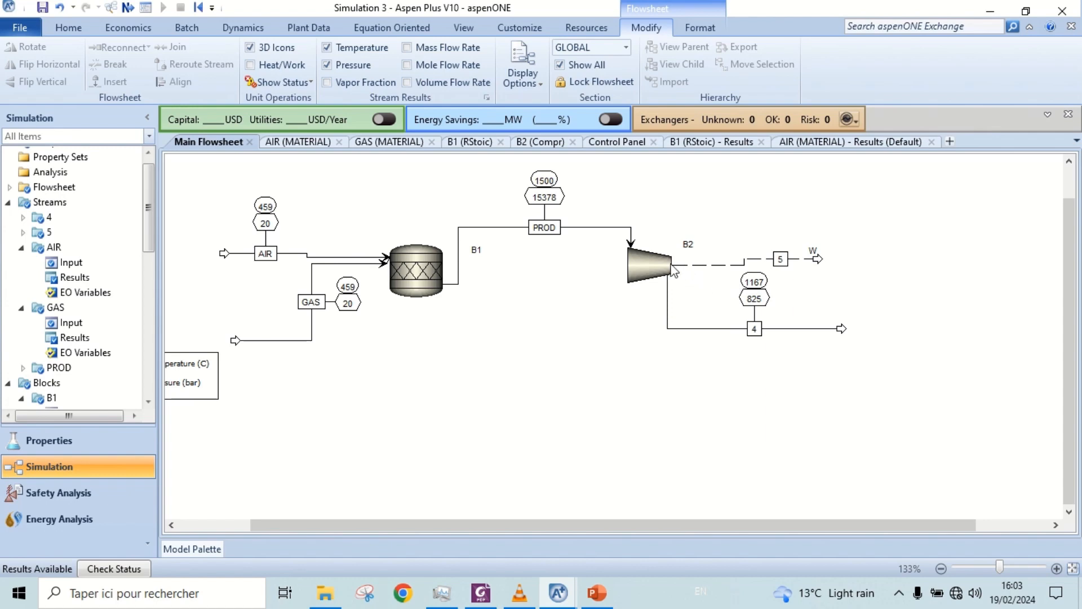
{"action": "right_click", "coordinate": [649, 262]}
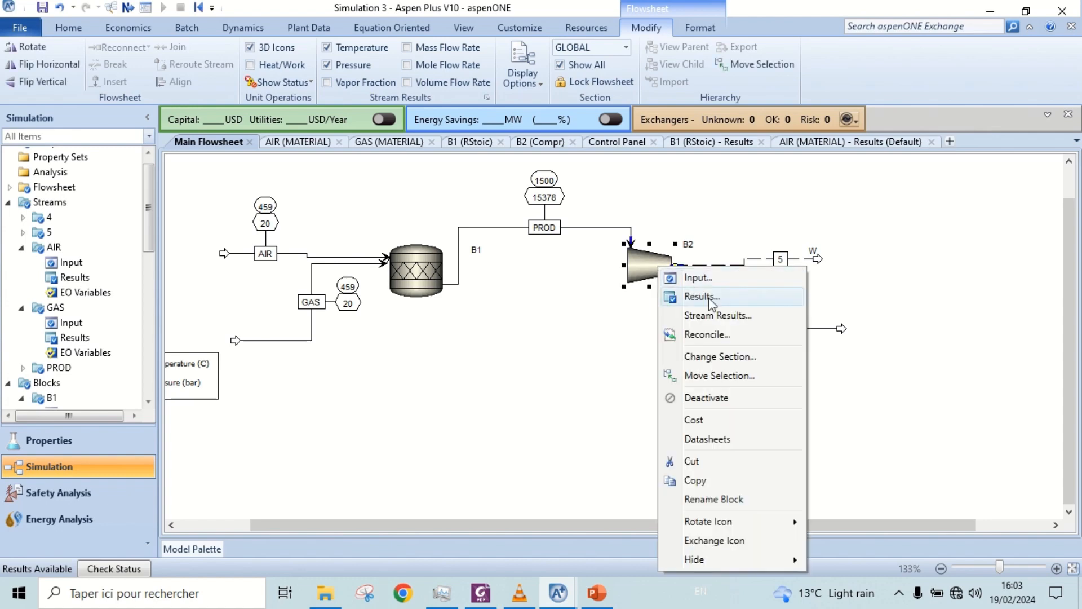
{"action": "left_click", "coordinate": [701, 297]}
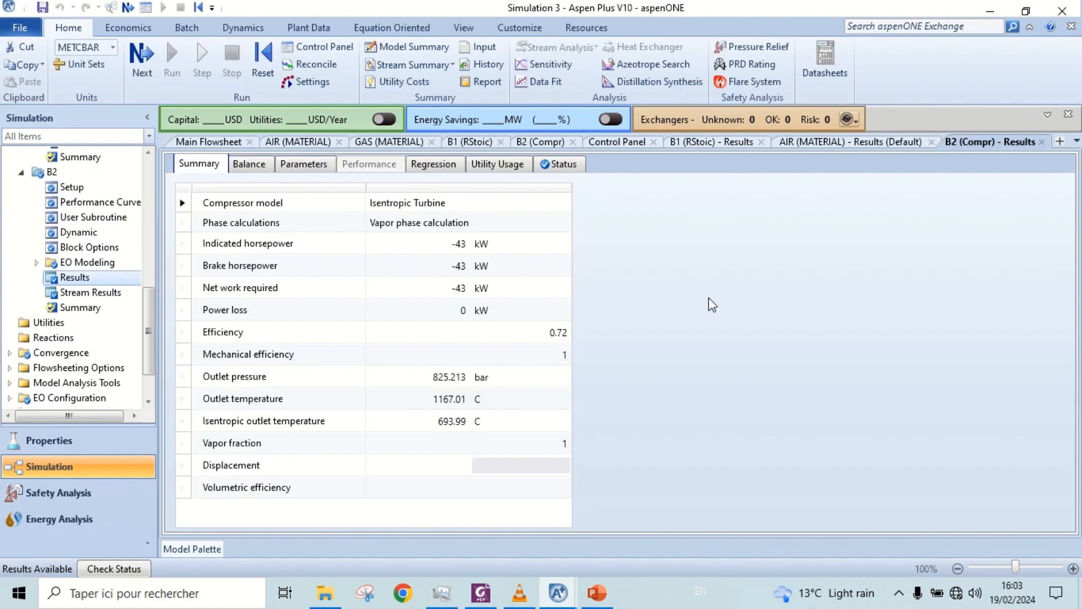
{"action": "mouse_move", "coordinate": [487, 286]}
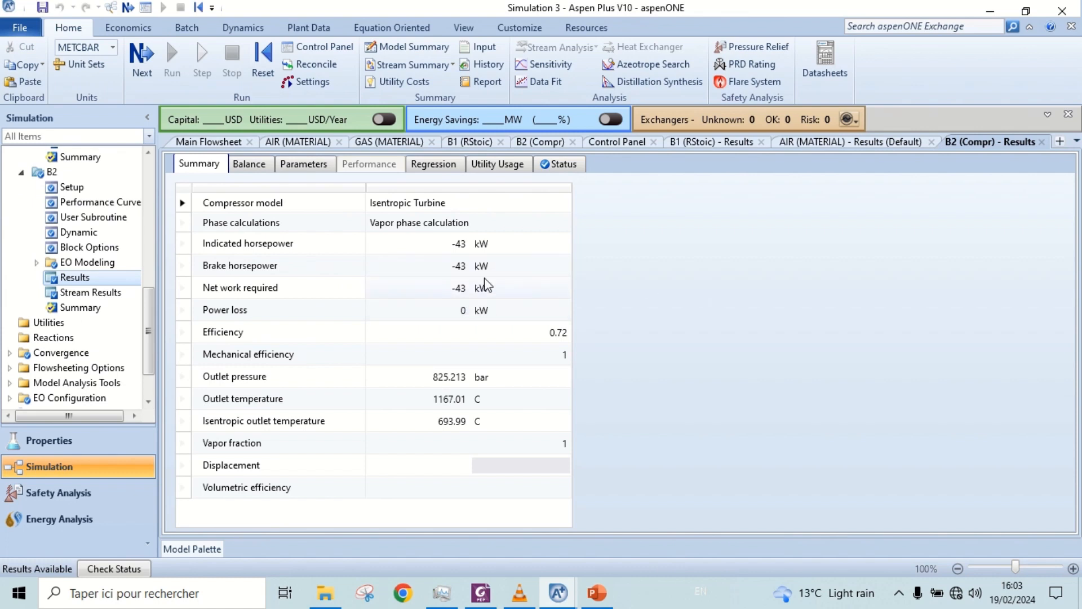
{"action": "mouse_move", "coordinate": [812, 282]}
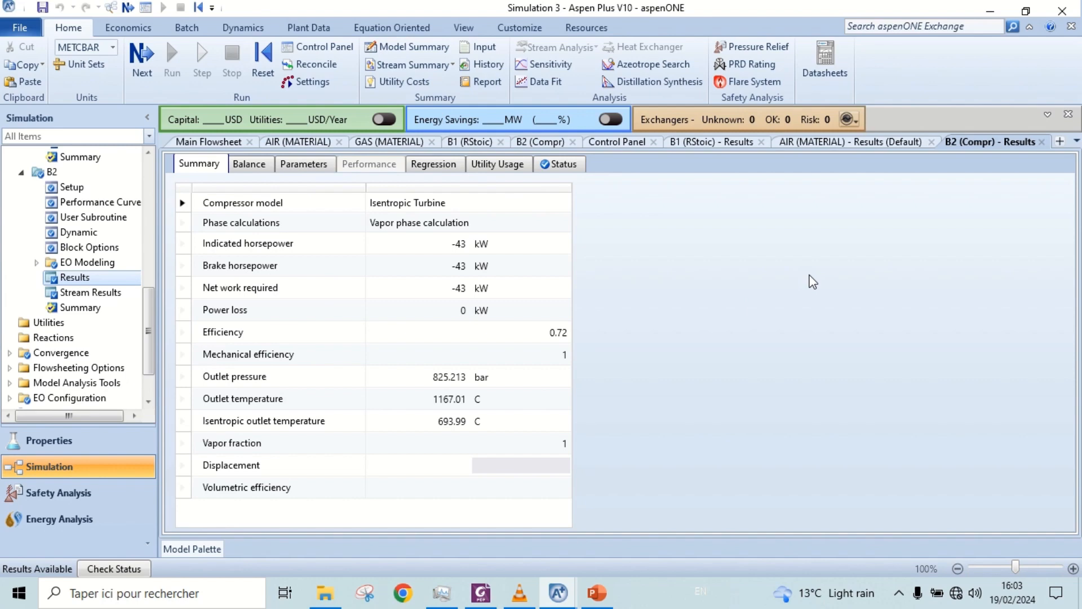
{"action": "mouse_move", "coordinate": [304, 163]}
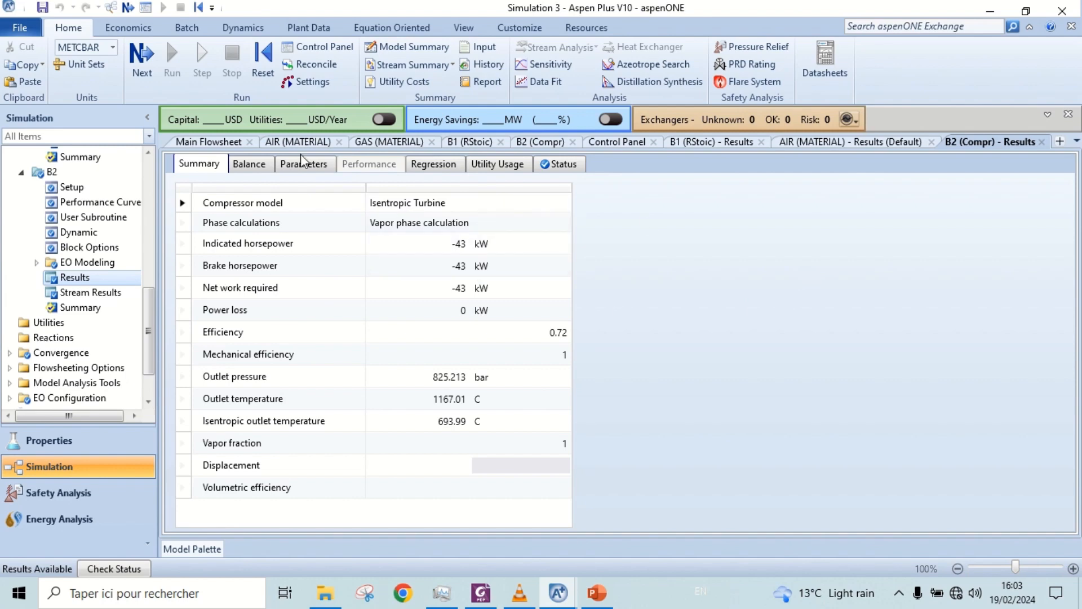
{"action": "left_click", "coordinate": [209, 141]}
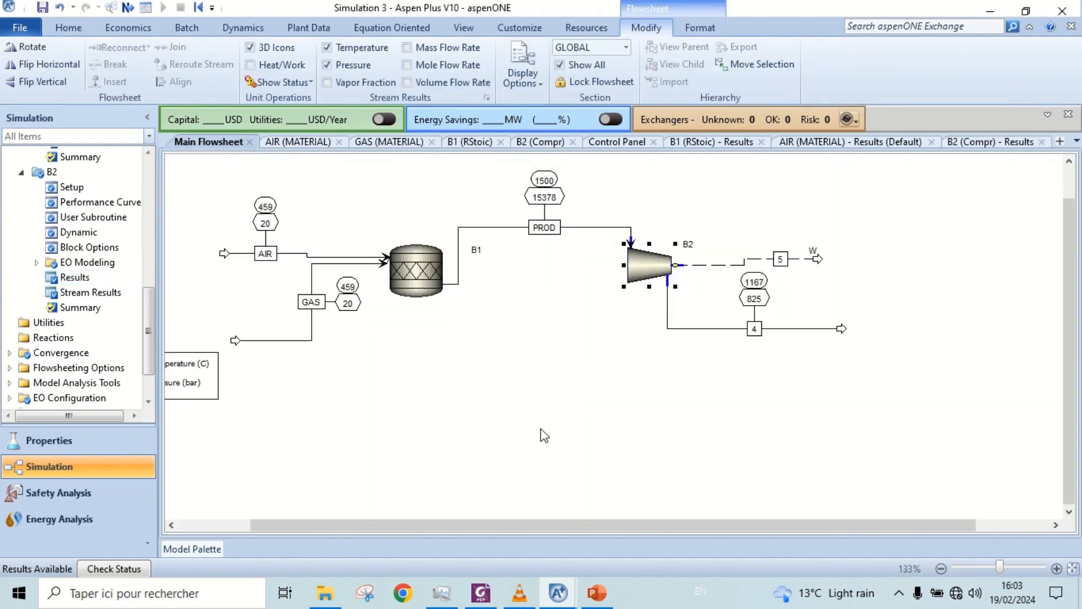